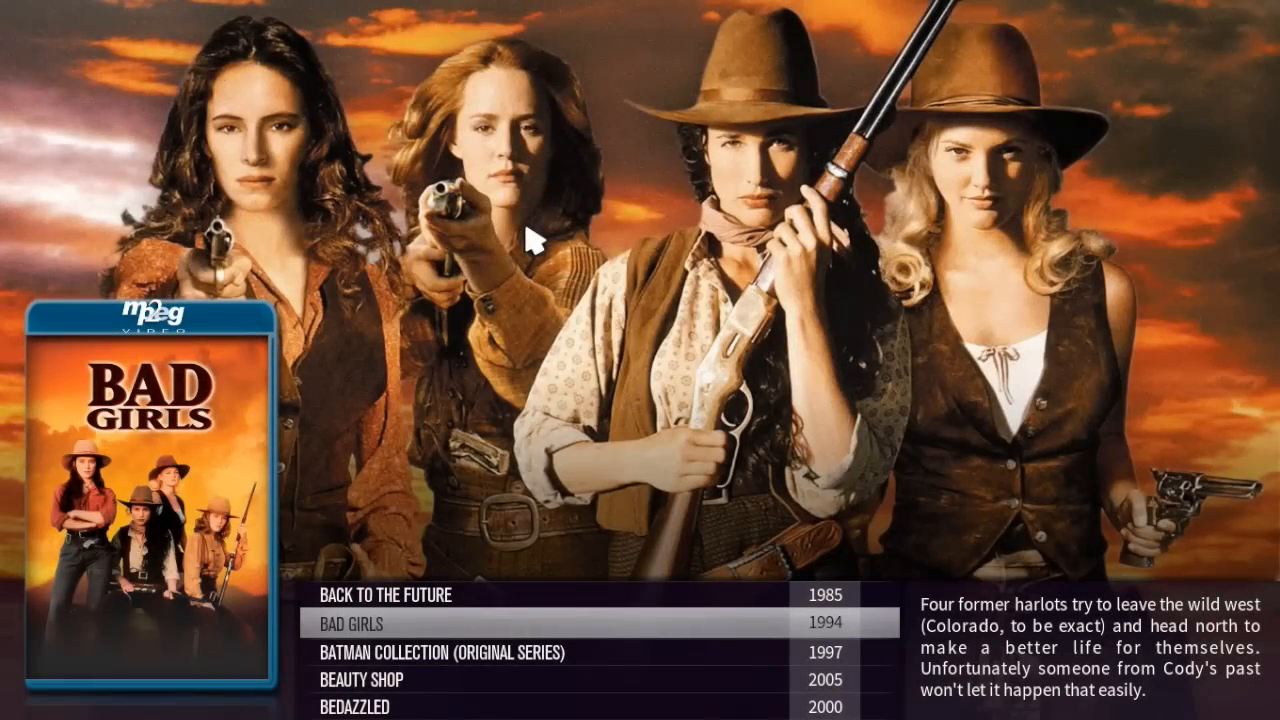
mouse_move(531, 238)
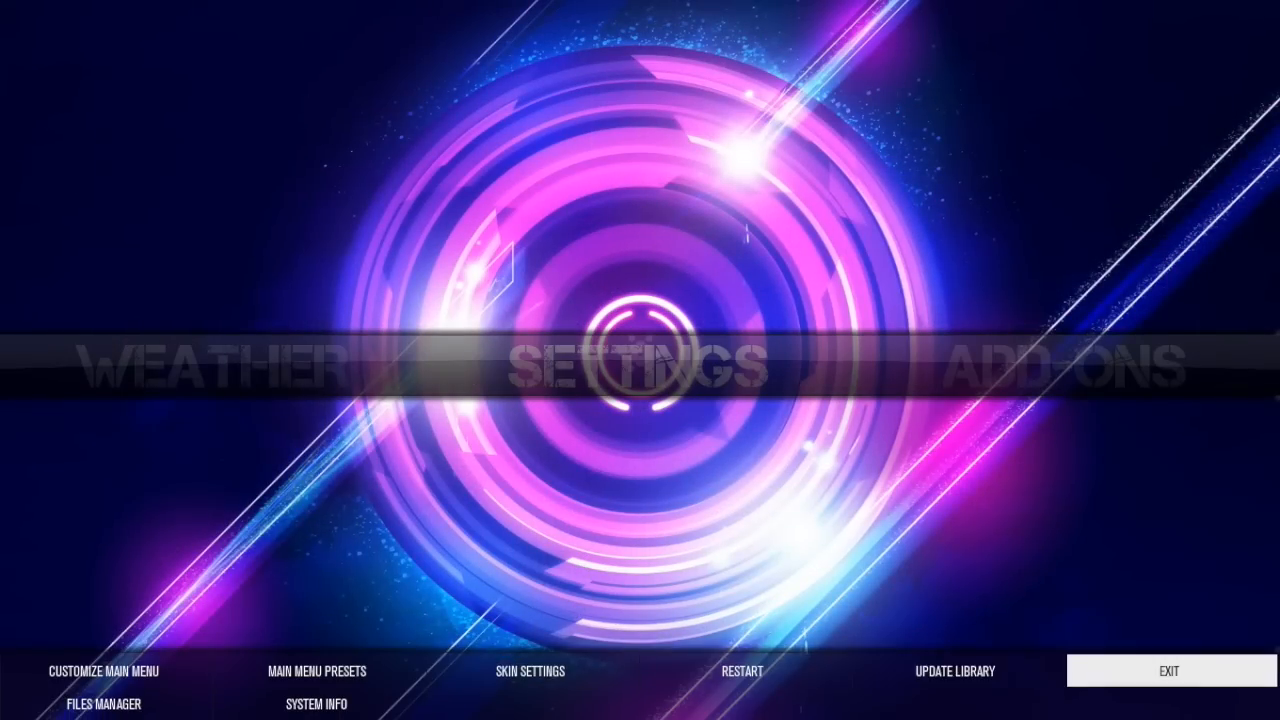
Step: Exit XBMC to get back to the Finder desktop showing ViewsLowList.xml
left_click(1168, 671)
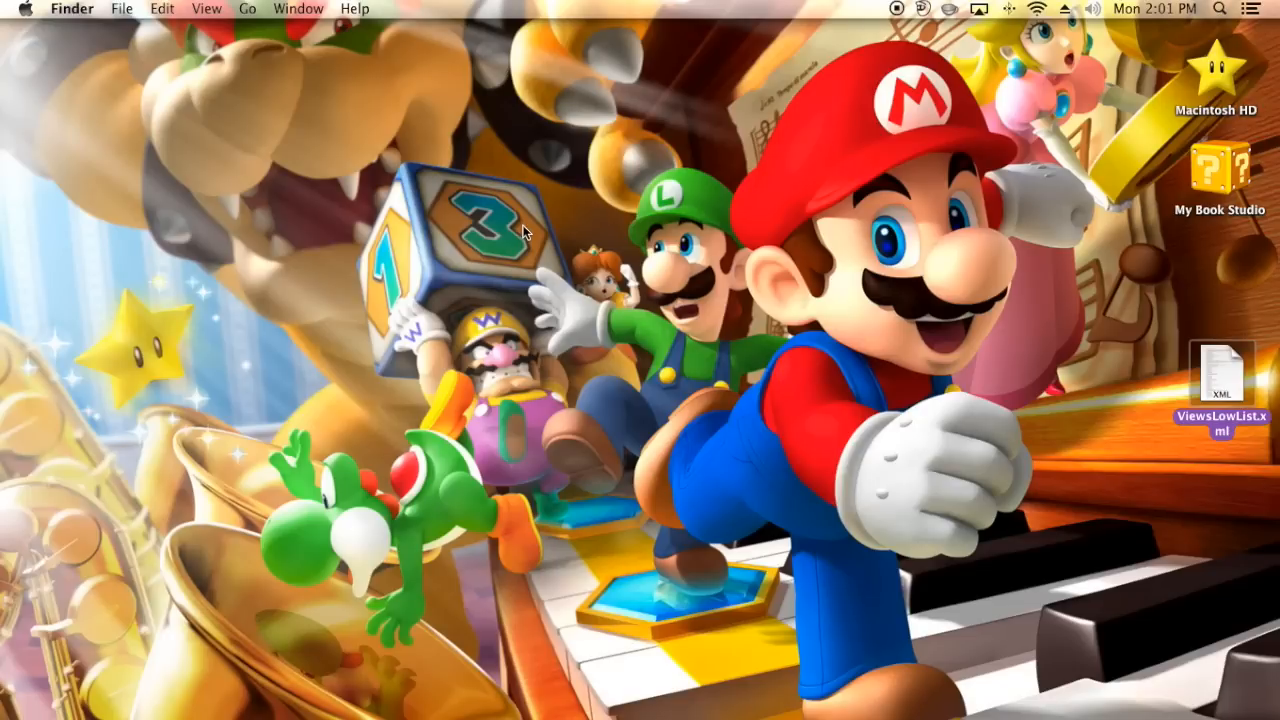
mouse_move(670, 650)
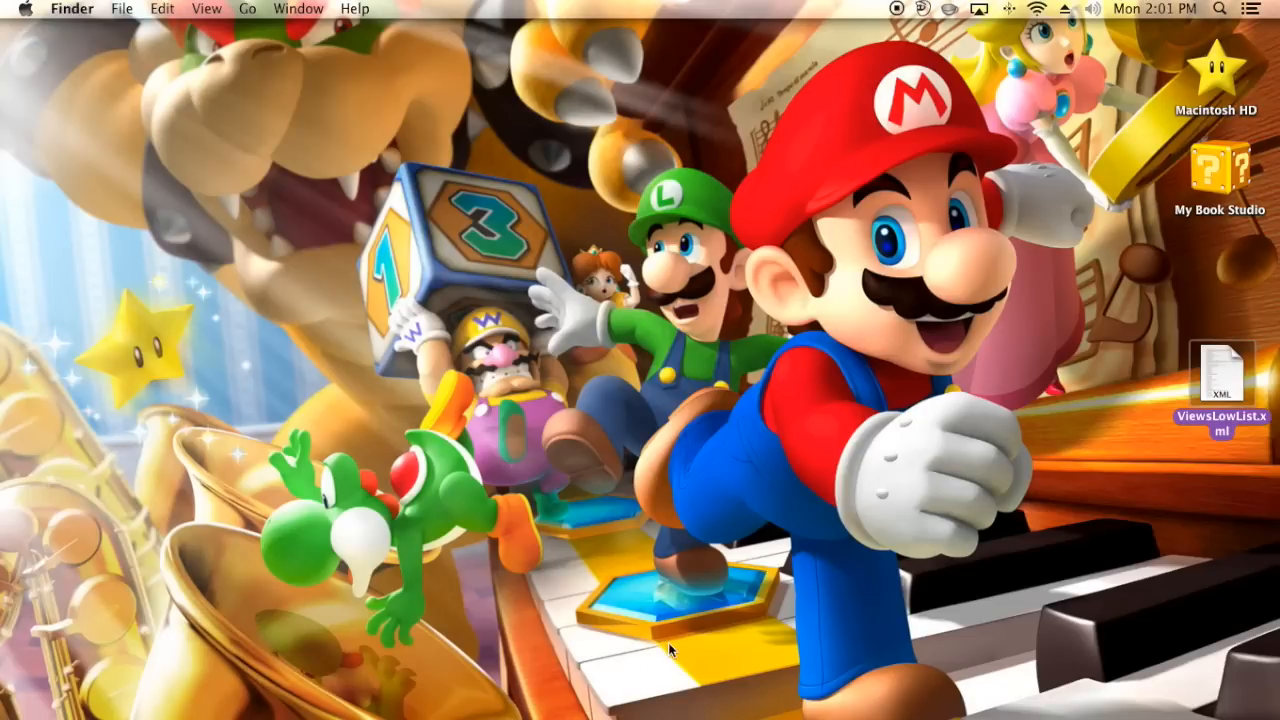
mouse_move(931, 198)
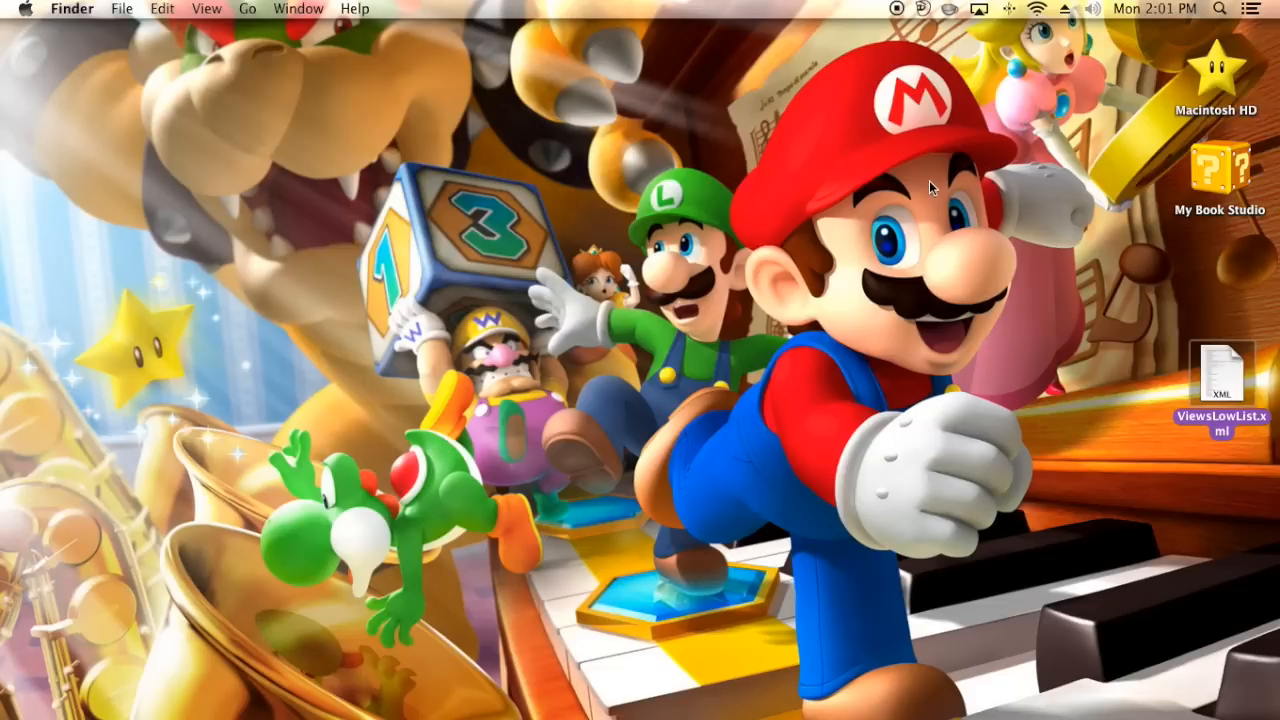
mouse_move(995, 165)
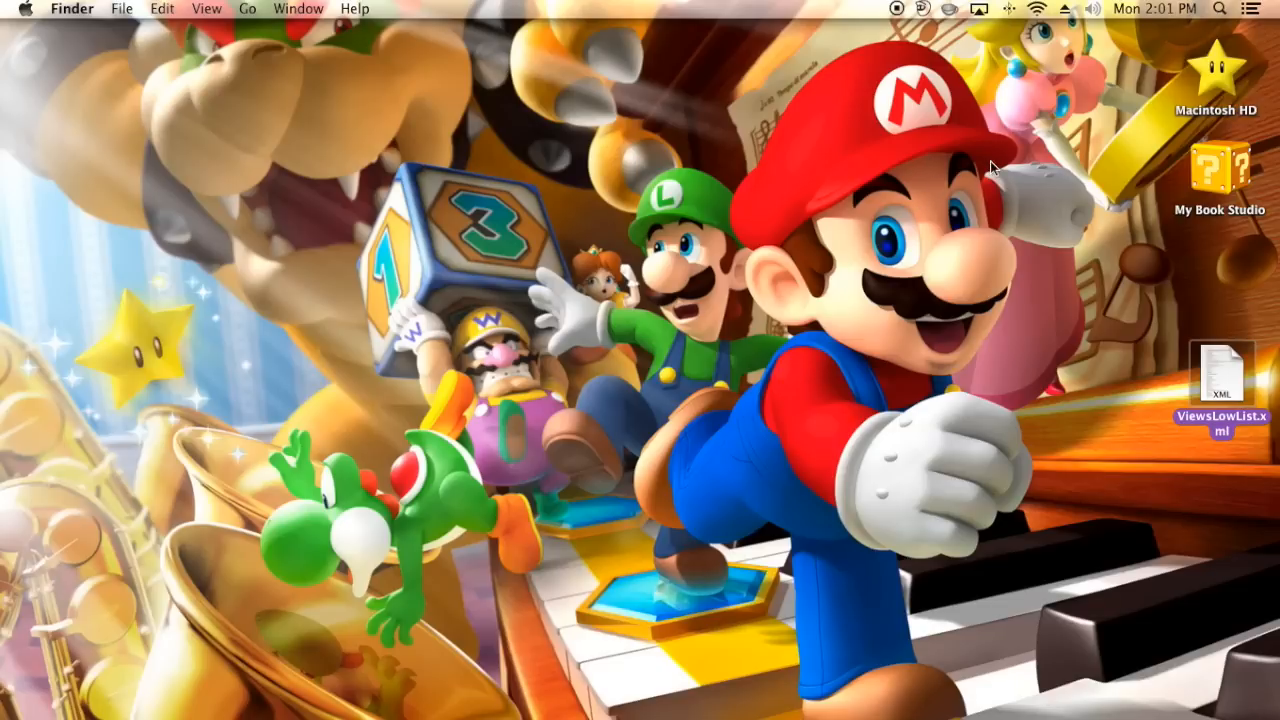
mouse_move(1050, 130)
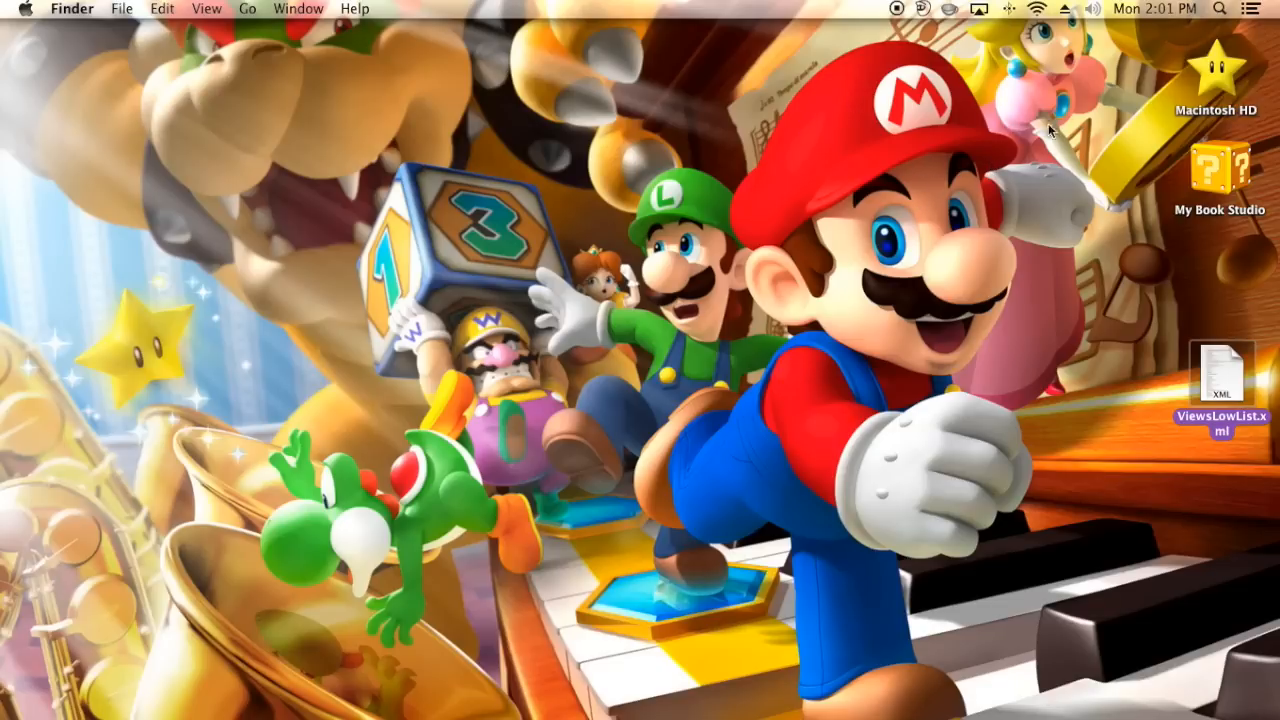
Step: Go through Macintosh HD and Users to the King home folder, checking view options and the Go menu
double_click(1216, 75)
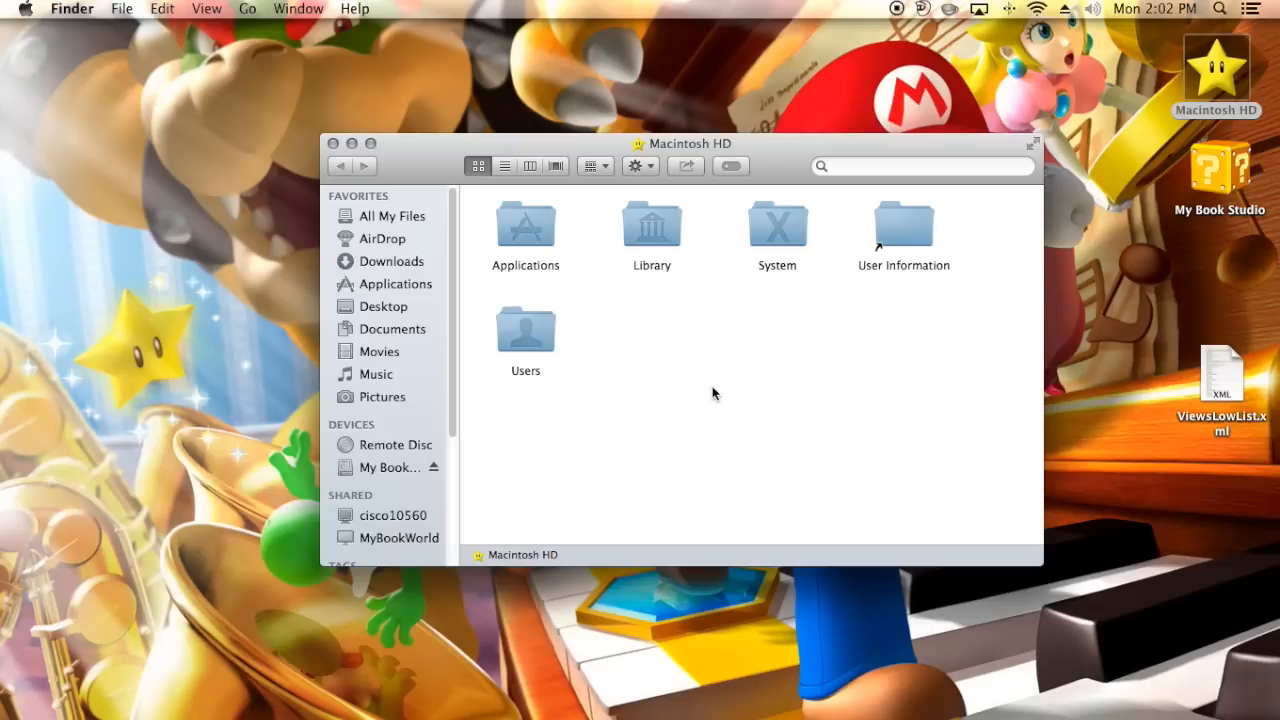
mouse_move(725, 378)
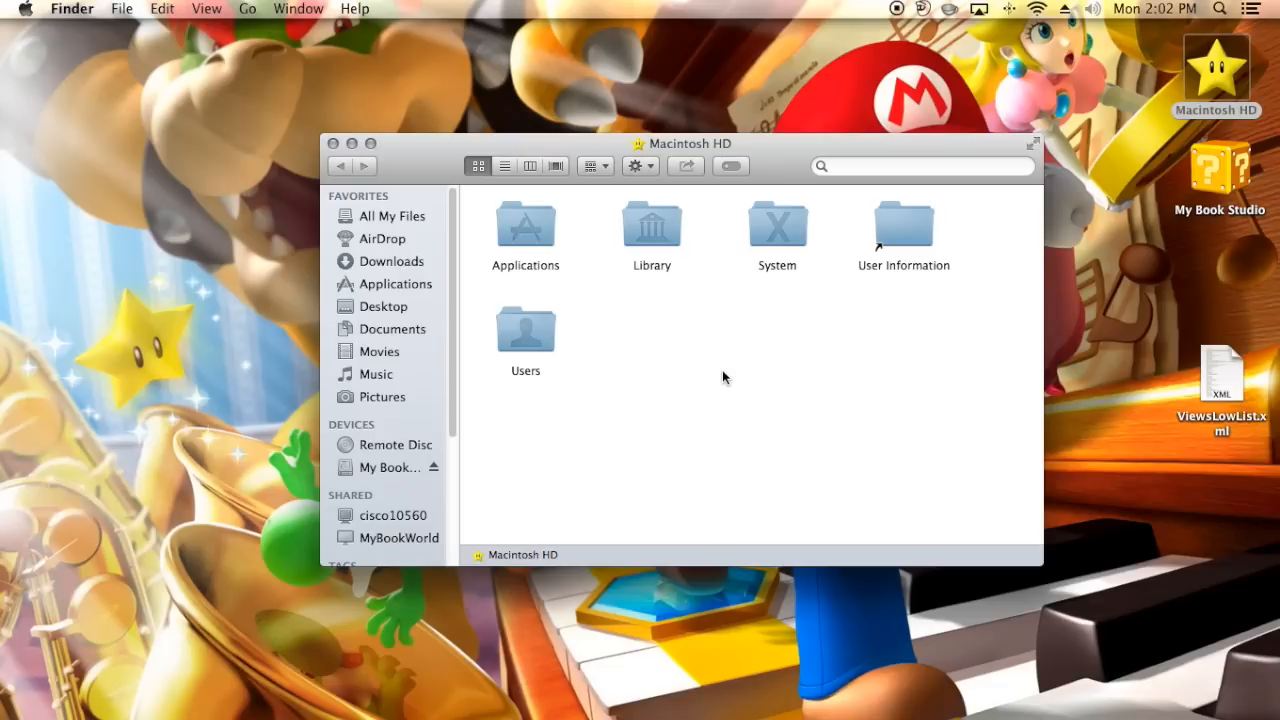
double_click(525, 330)
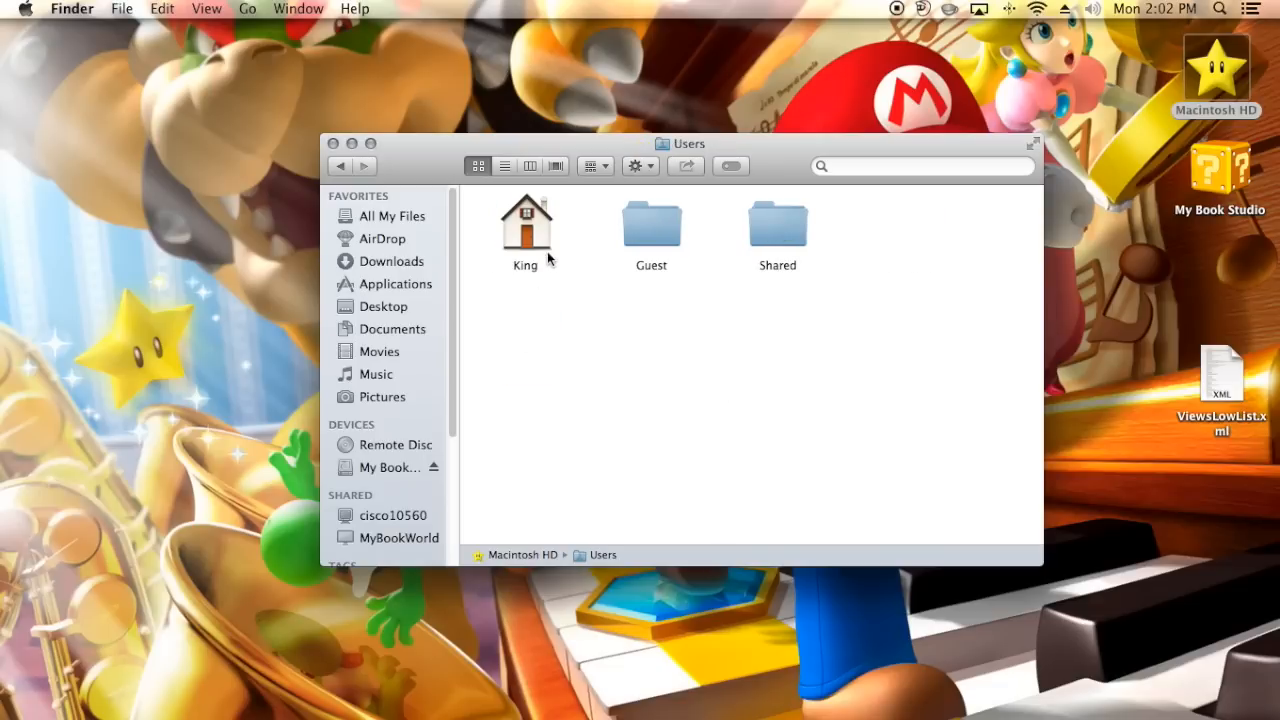
mouse_move(537, 245)
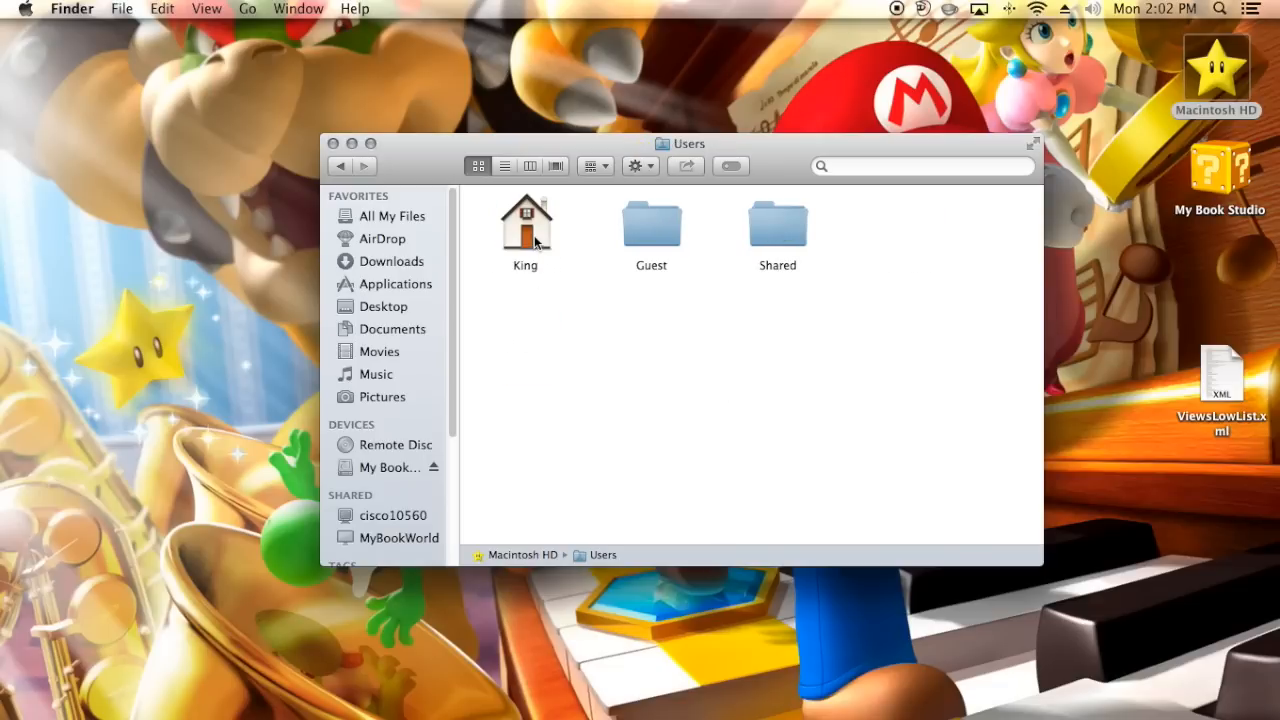
double_click(525, 220)
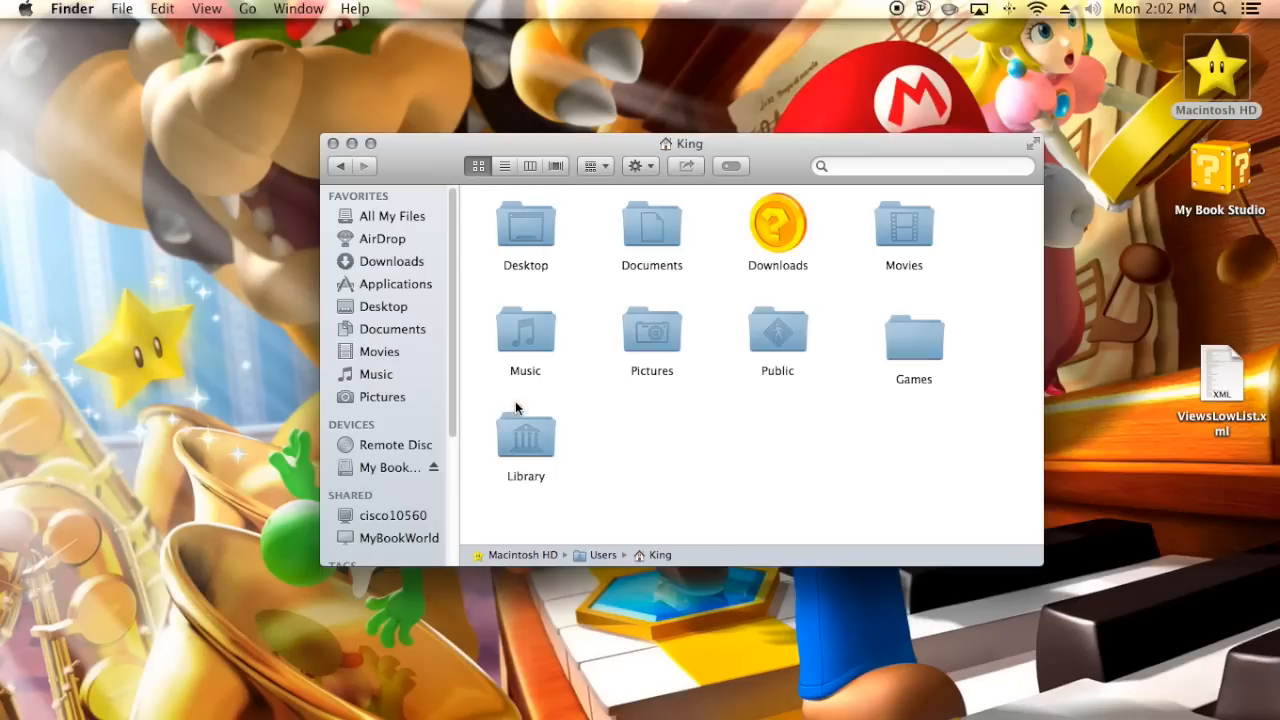
mouse_move(543, 452)
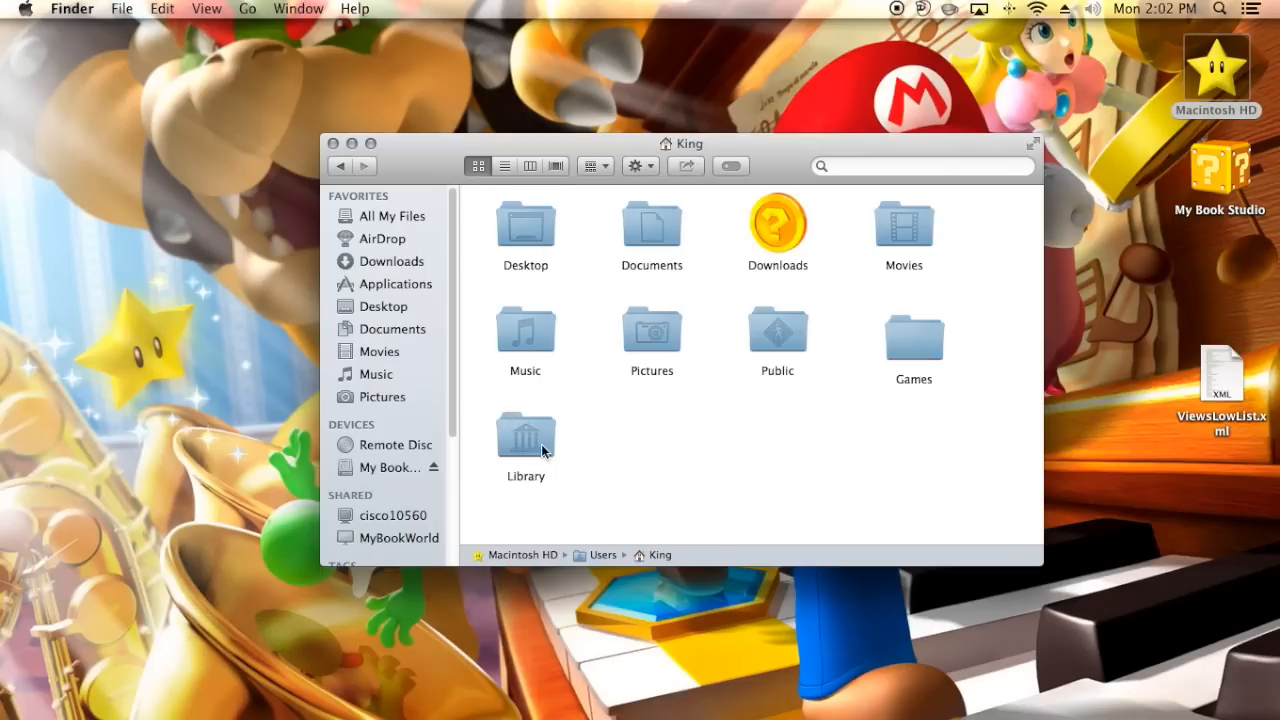
right_click(700, 490)
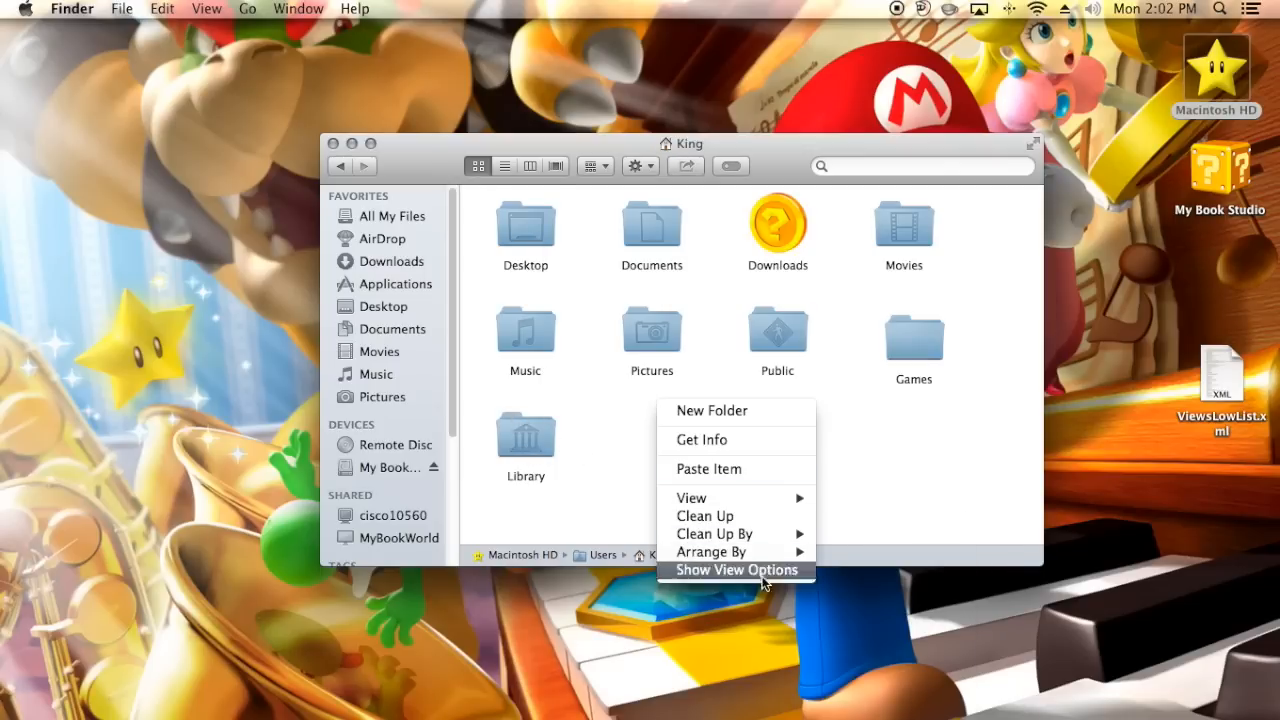
left_click(735, 570)
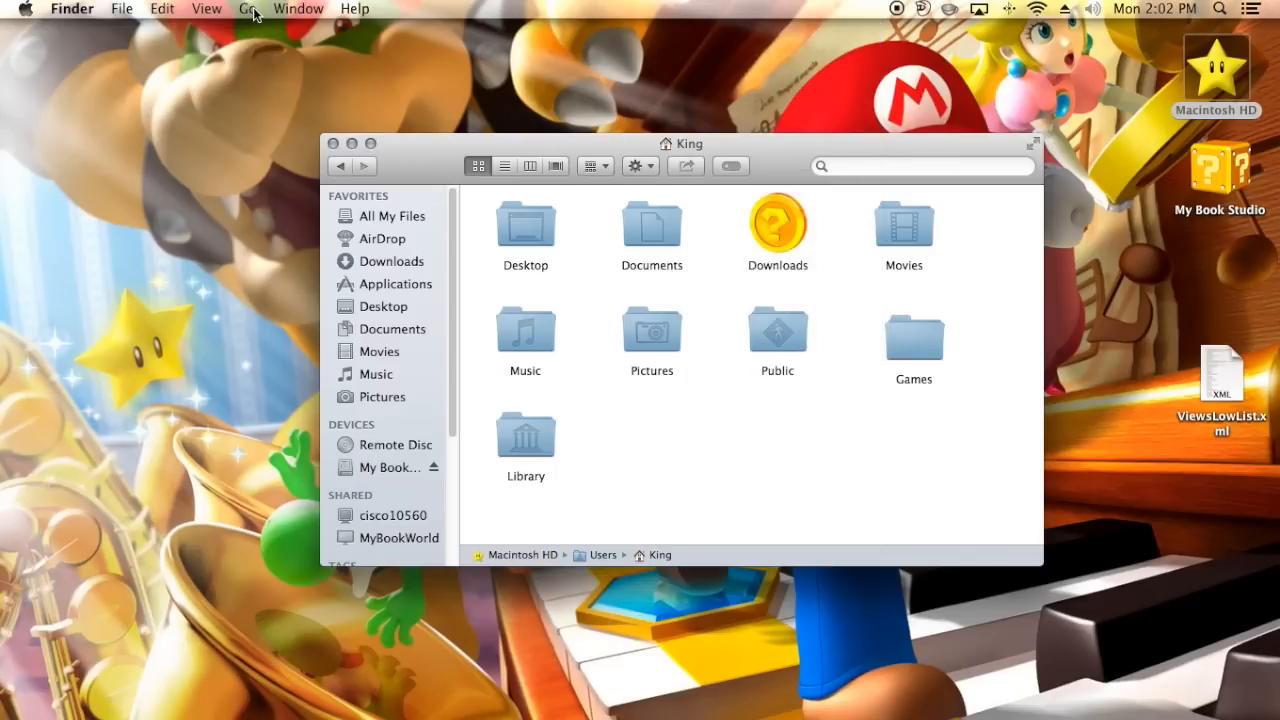
left_click(250, 8)
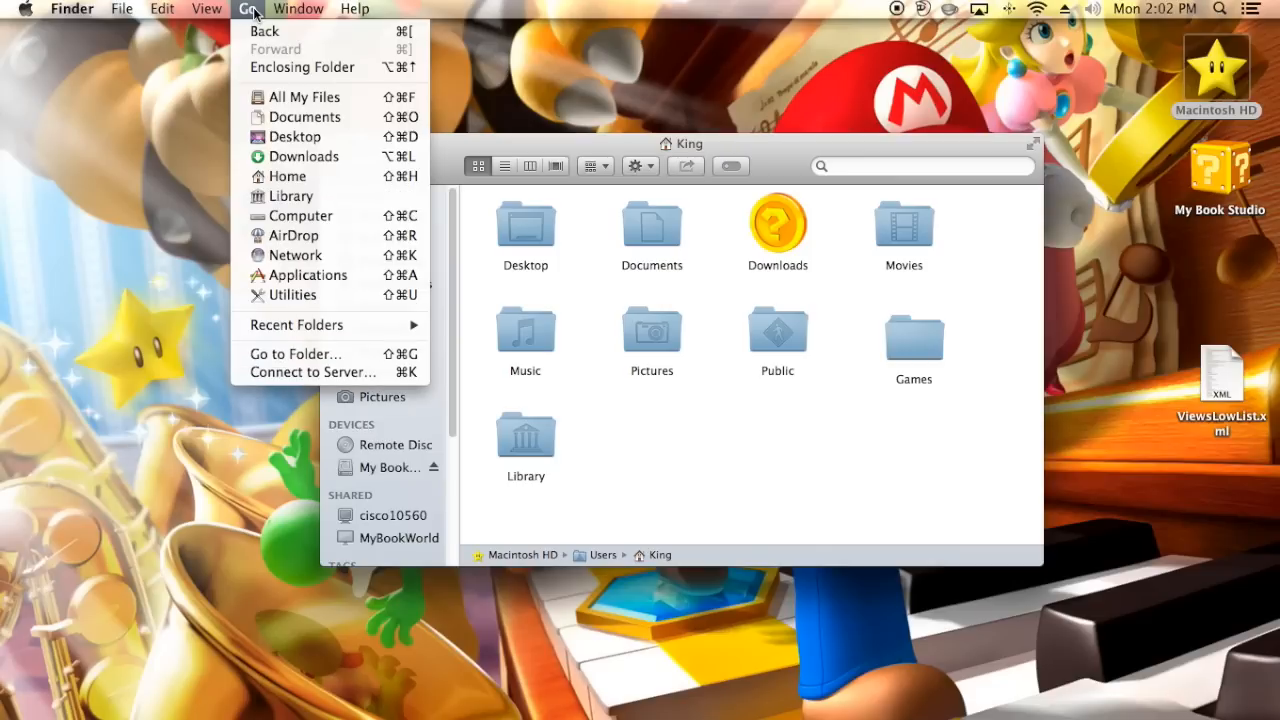
mouse_move(291, 195)
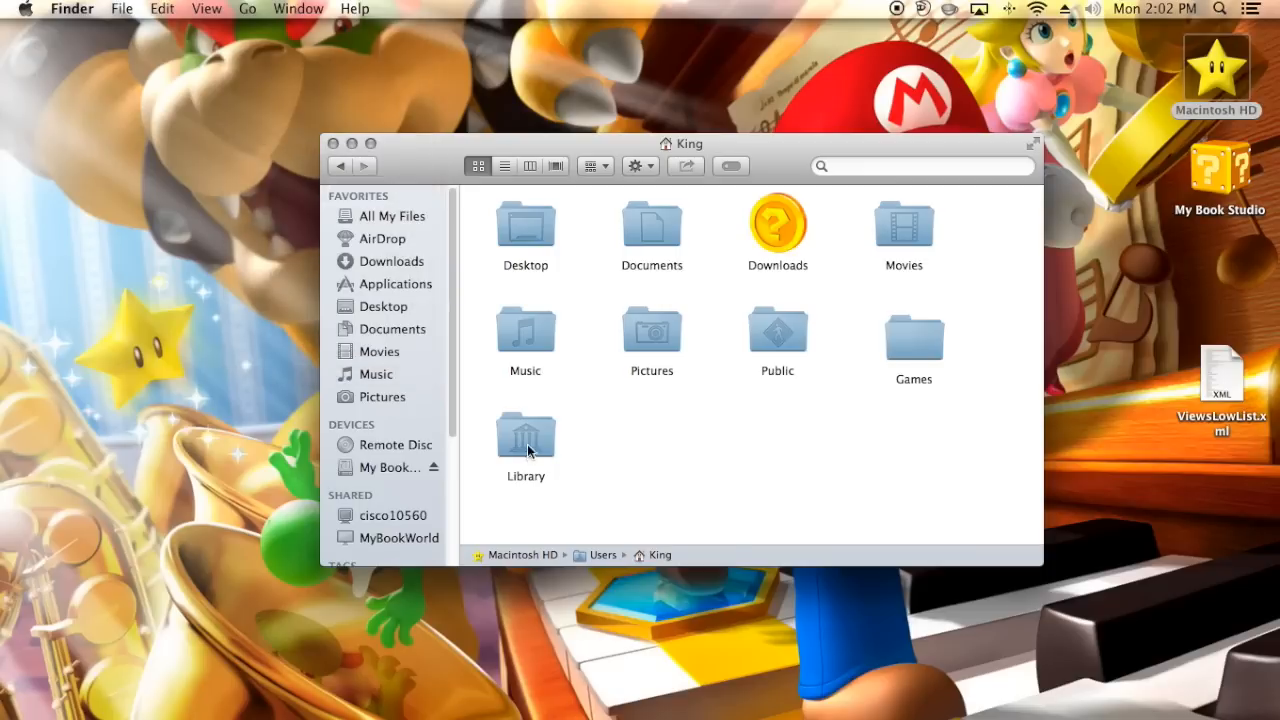
Step: Navigate Library, Application Support, XBMC, skin.aeonmq5 and 720p, then select ViewsLowList.xml
double_click(525, 435)
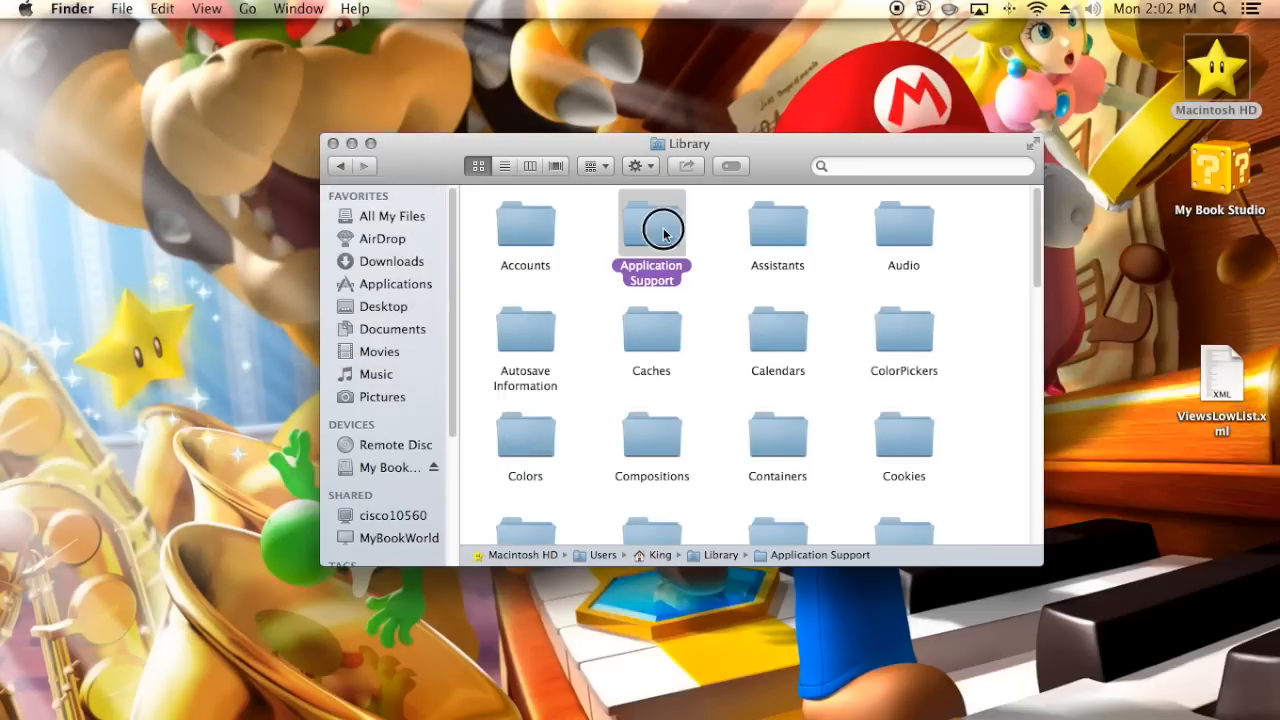
double_click(651, 225)
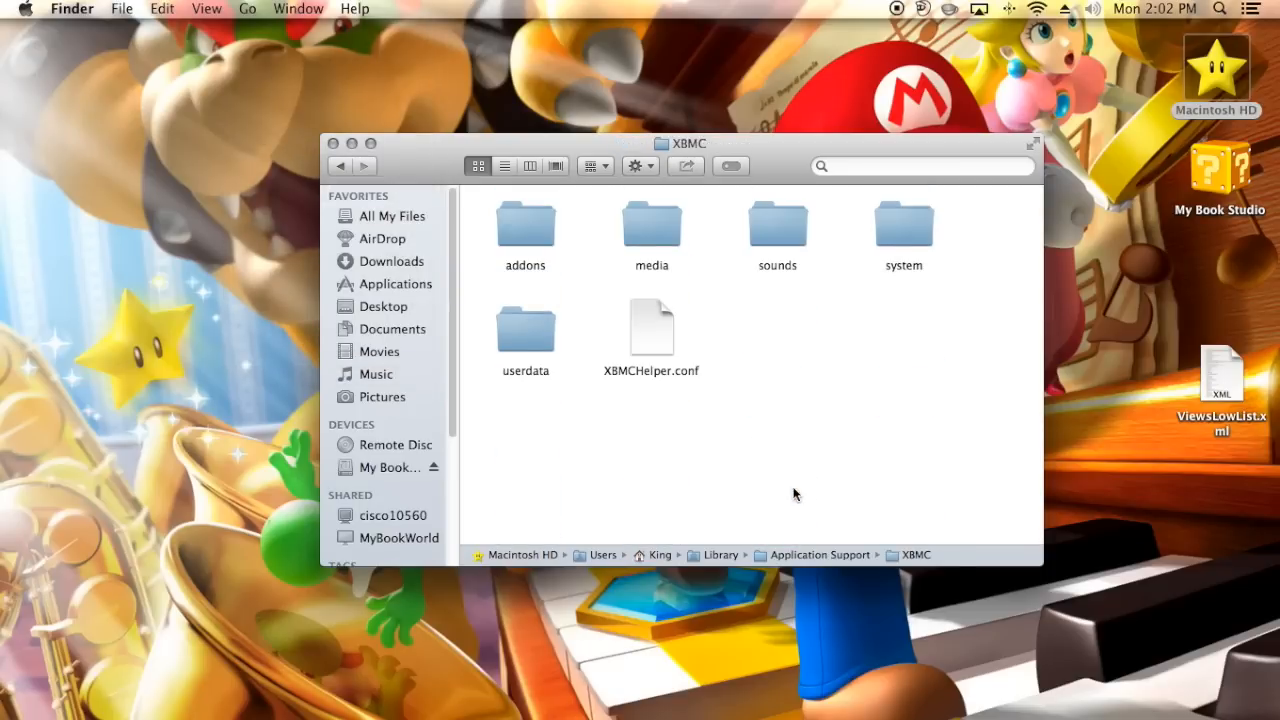
double_click(525, 225)
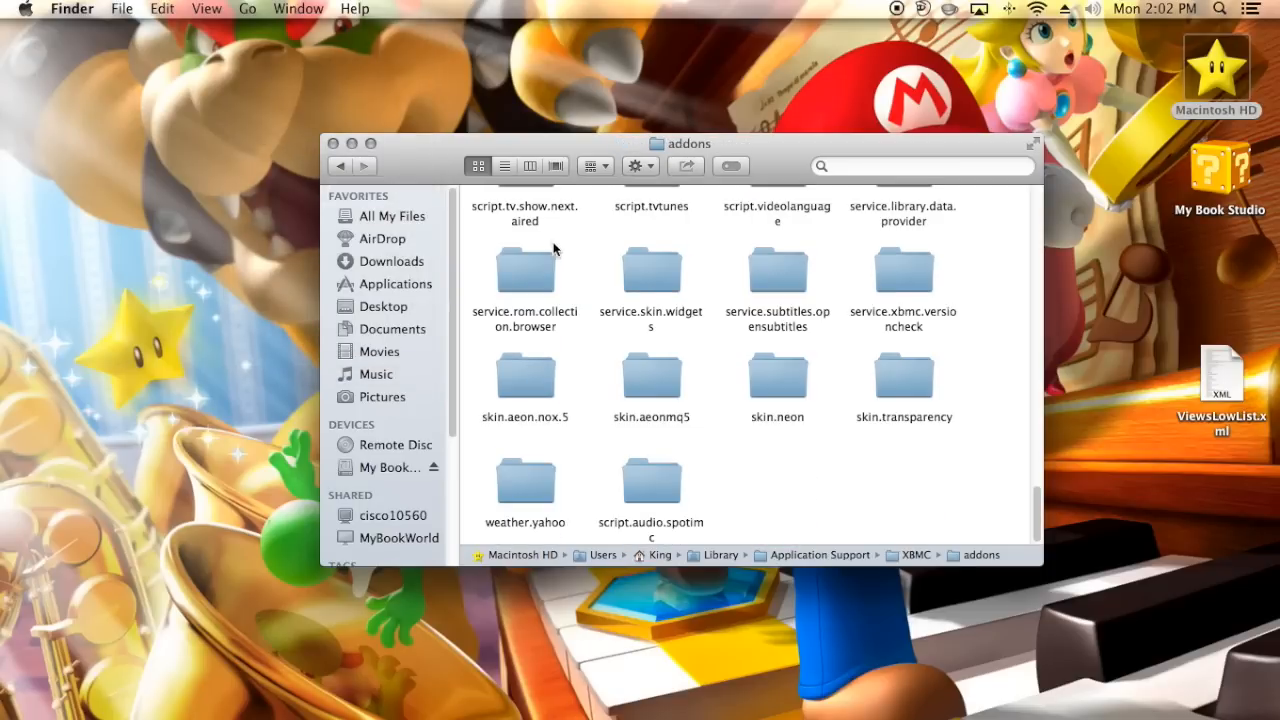
mouse_move(670, 385)
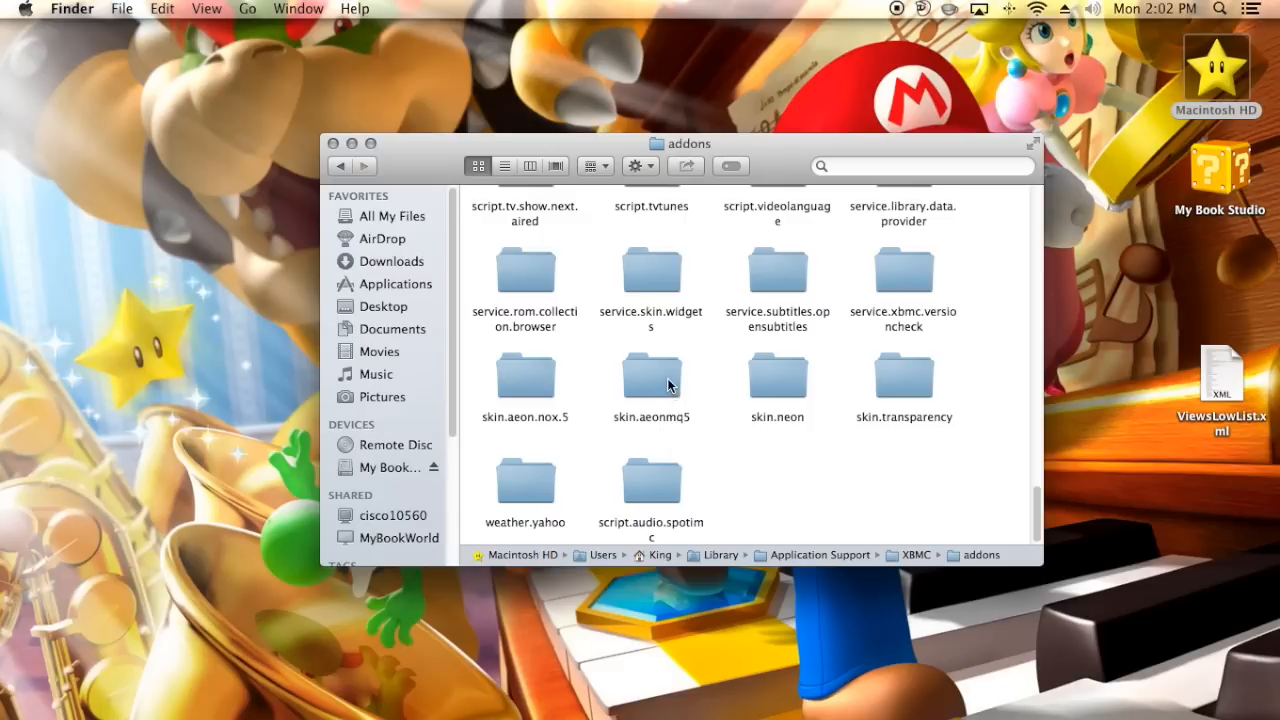
double_click(651, 378)
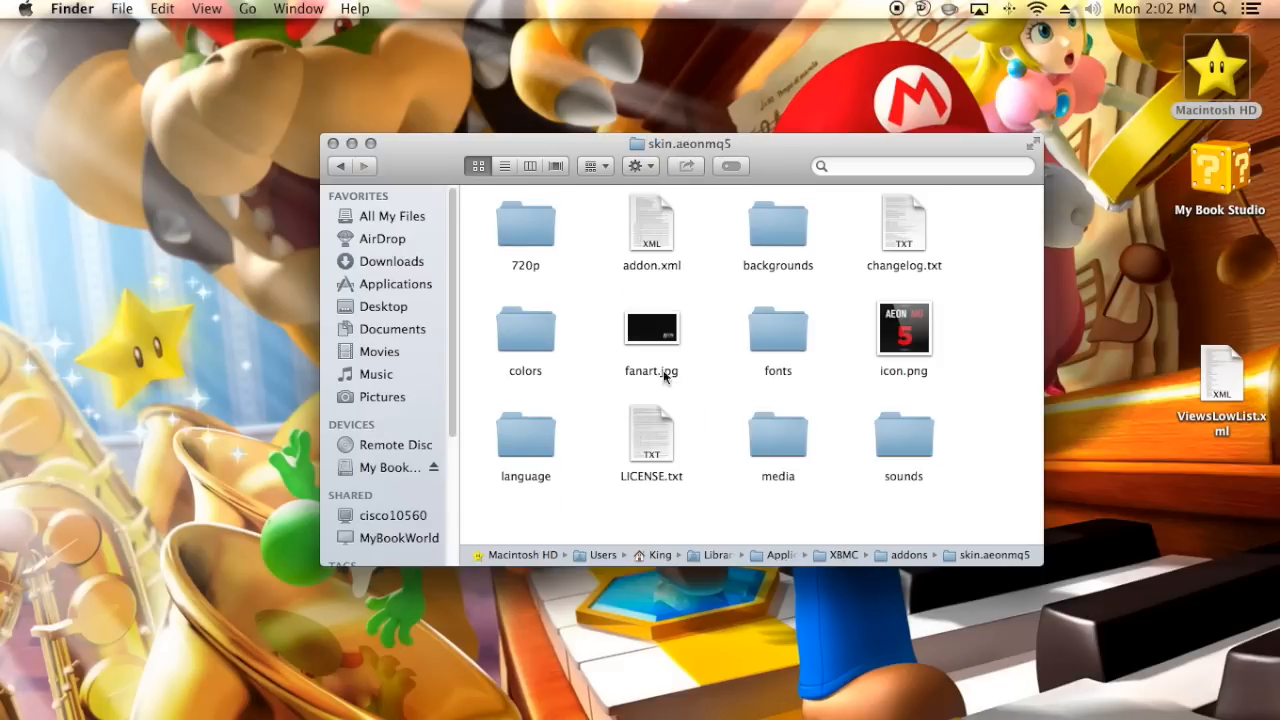
mouse_move(547, 237)
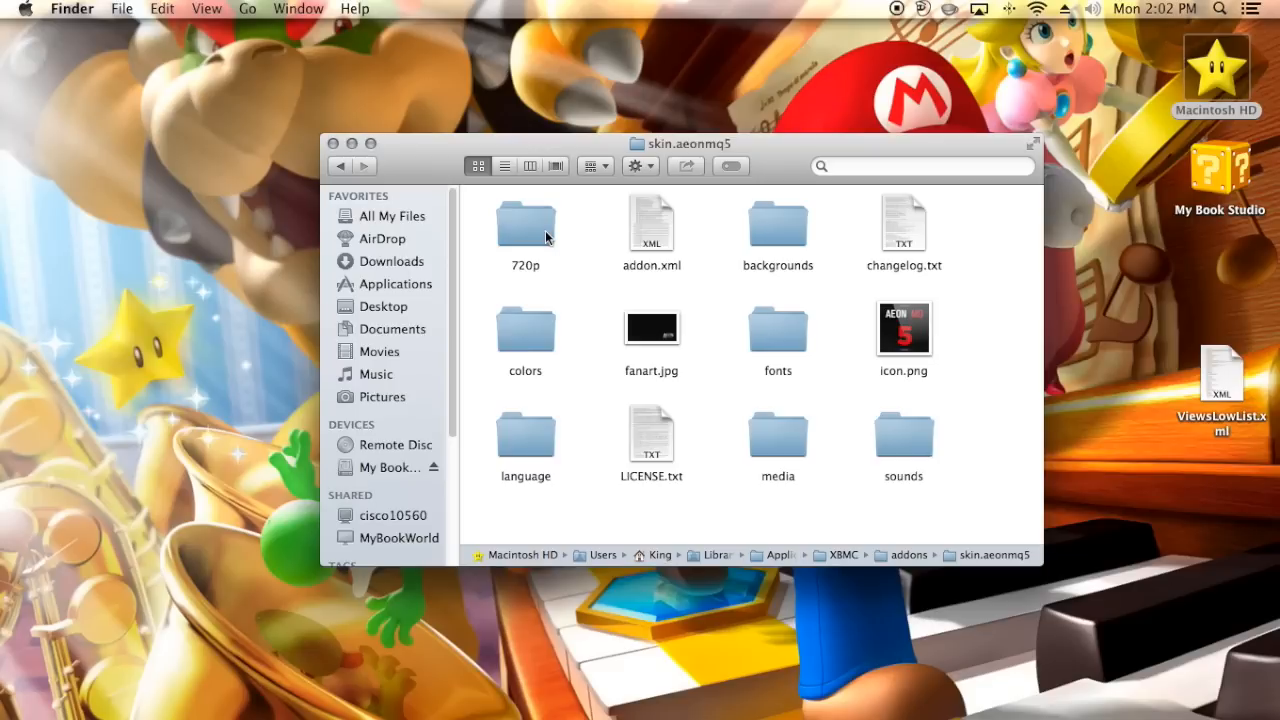
double_click(525, 225)
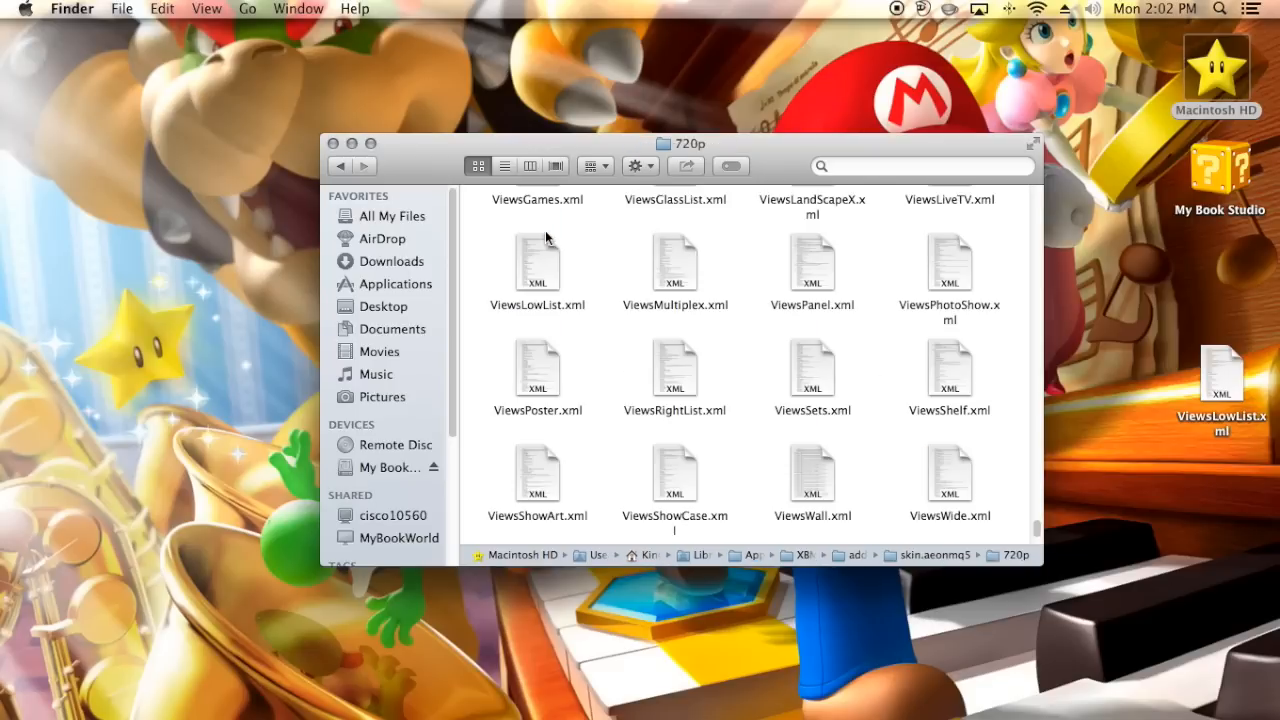
mouse_move(705, 423)
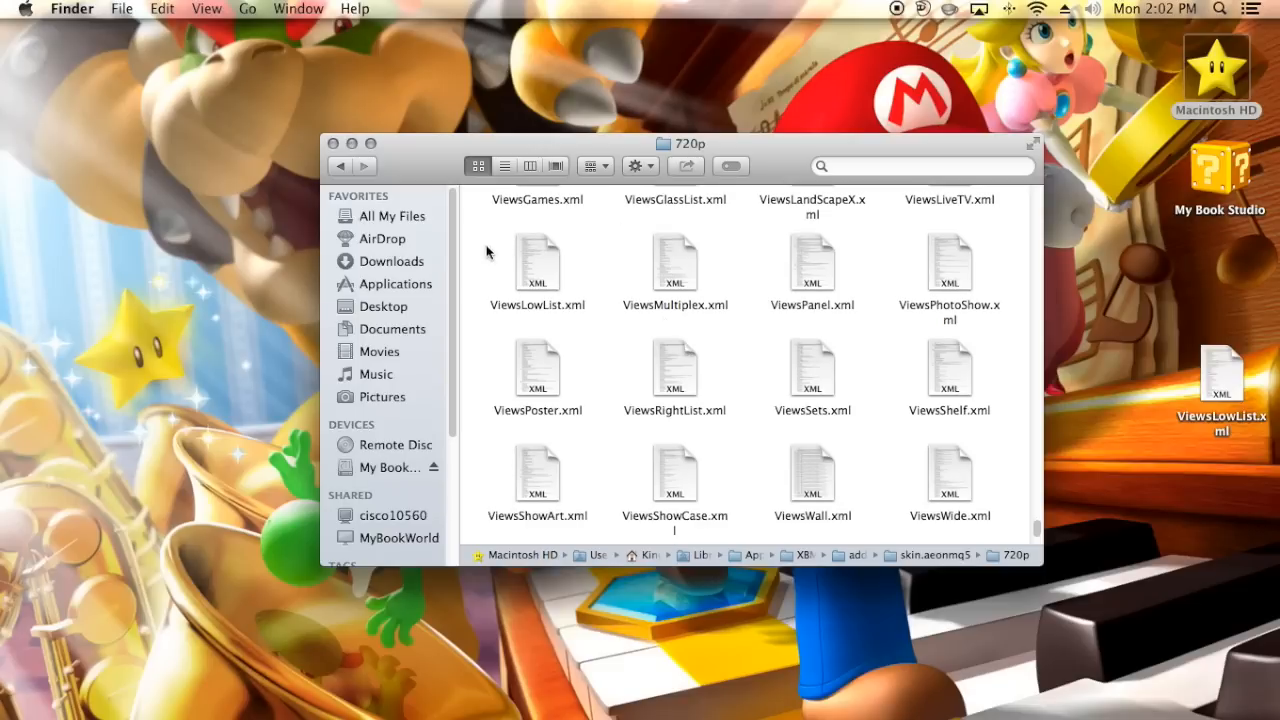
mouse_move(555, 280)
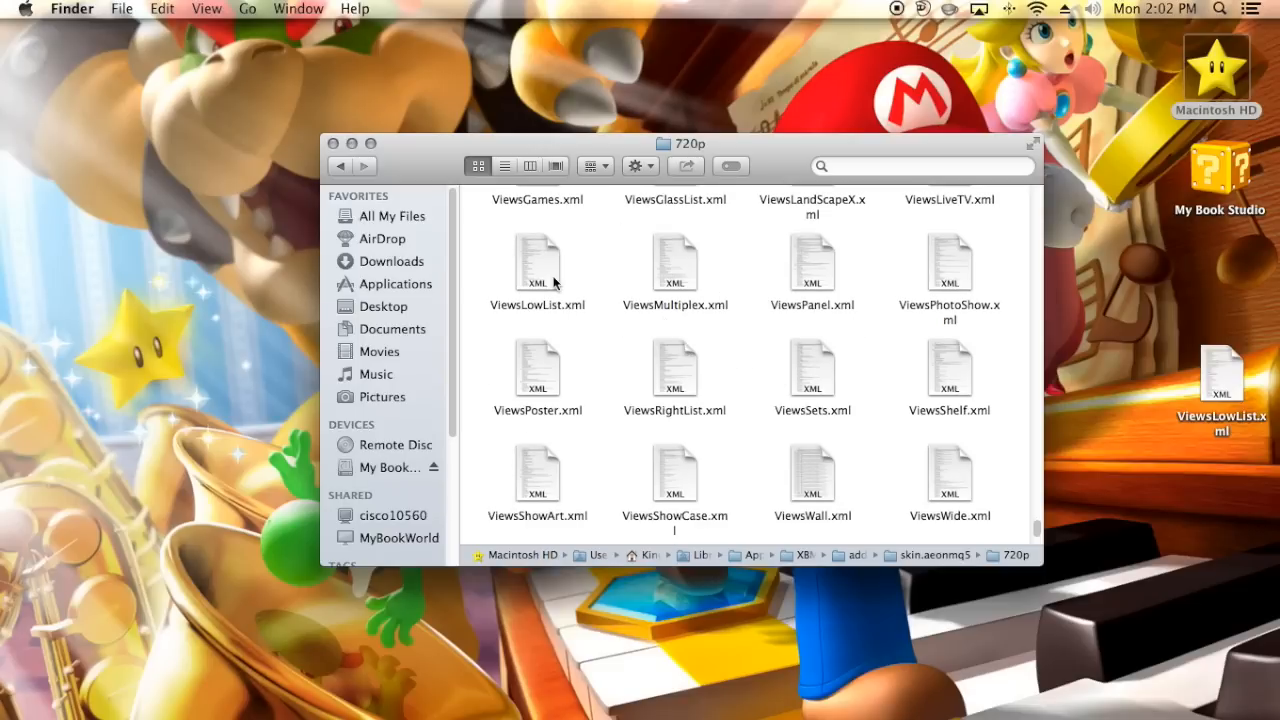
mouse_move(670, 390)
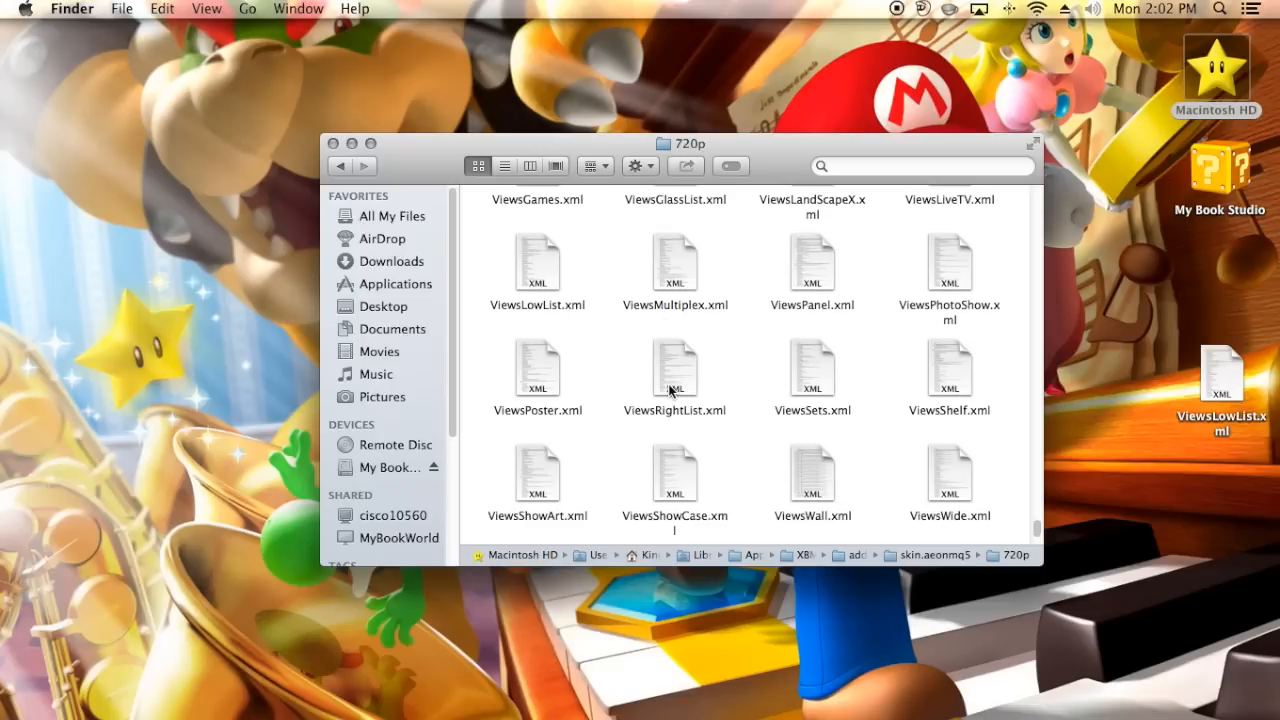
mouse_move(622, 317)
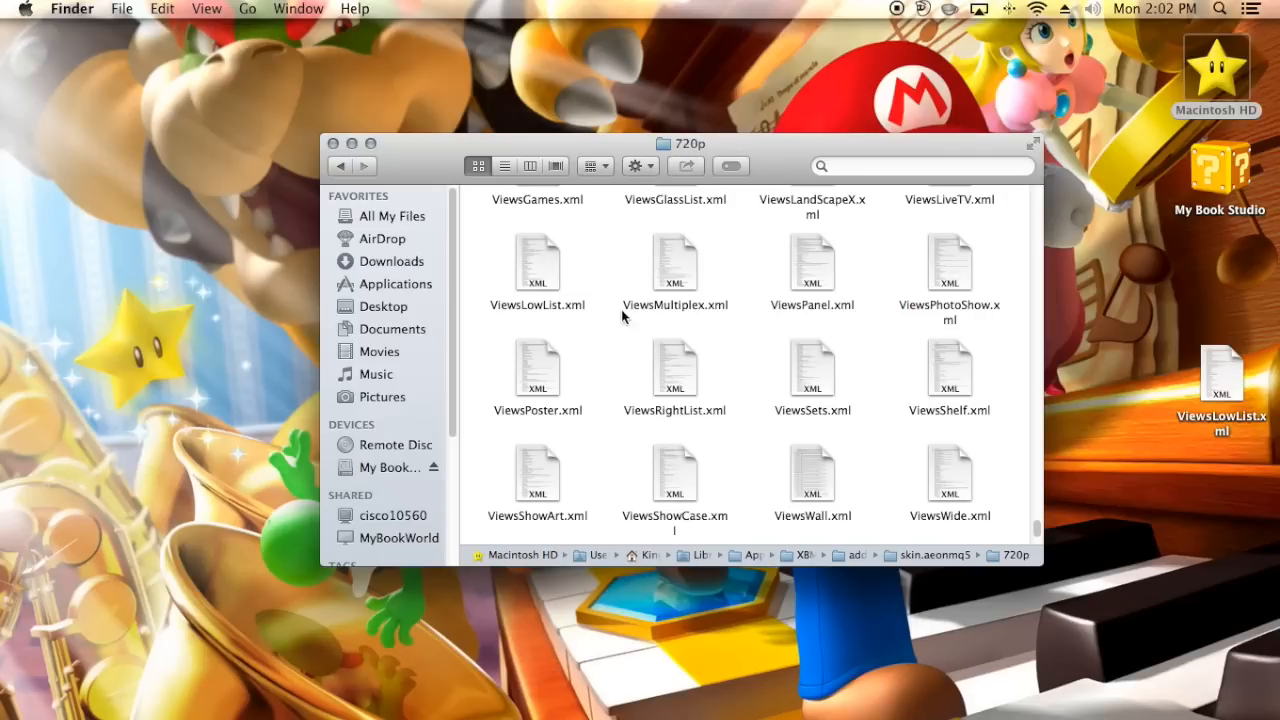
mouse_move(558, 270)
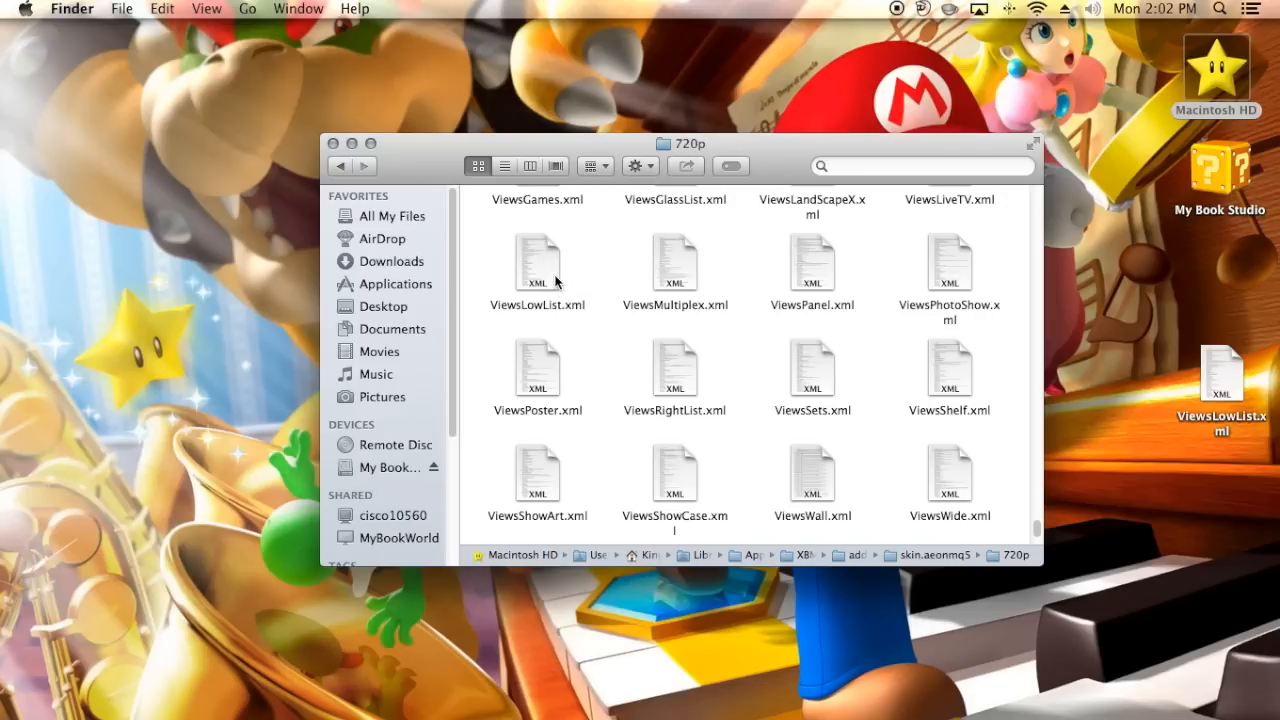
left_click(537, 262)
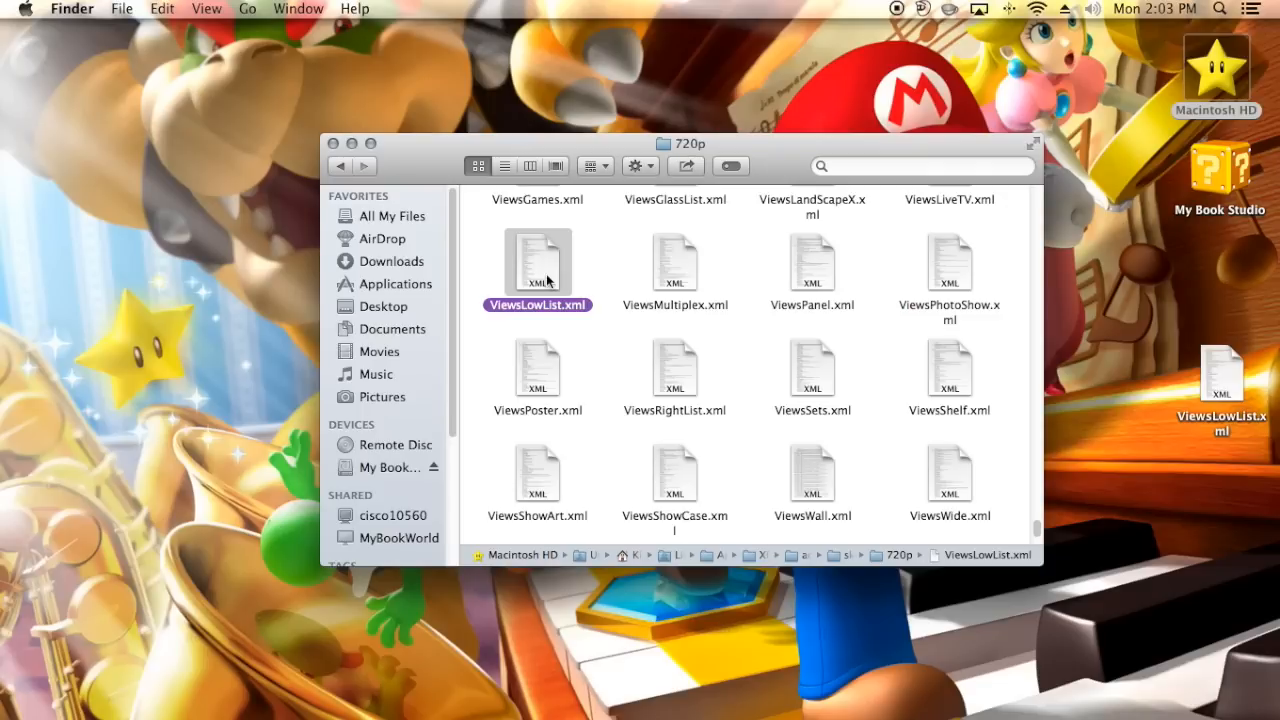
mouse_move(547, 243)
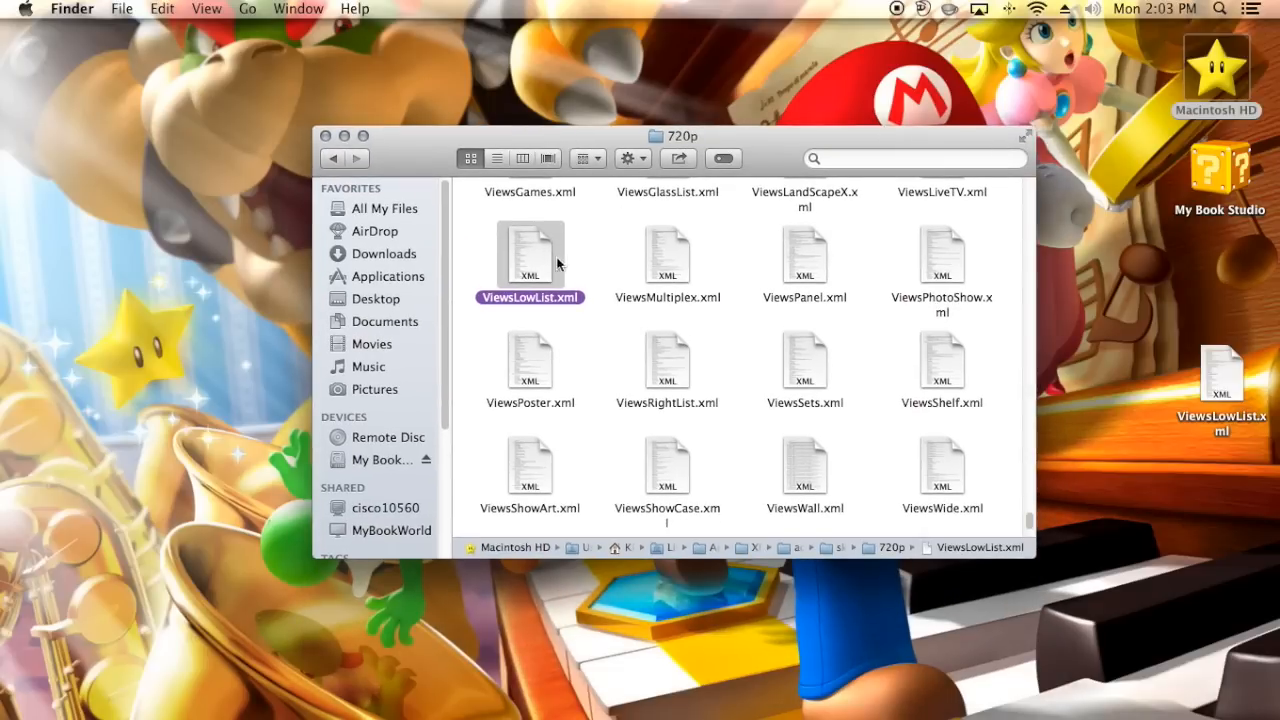
mouse_move(658, 393)
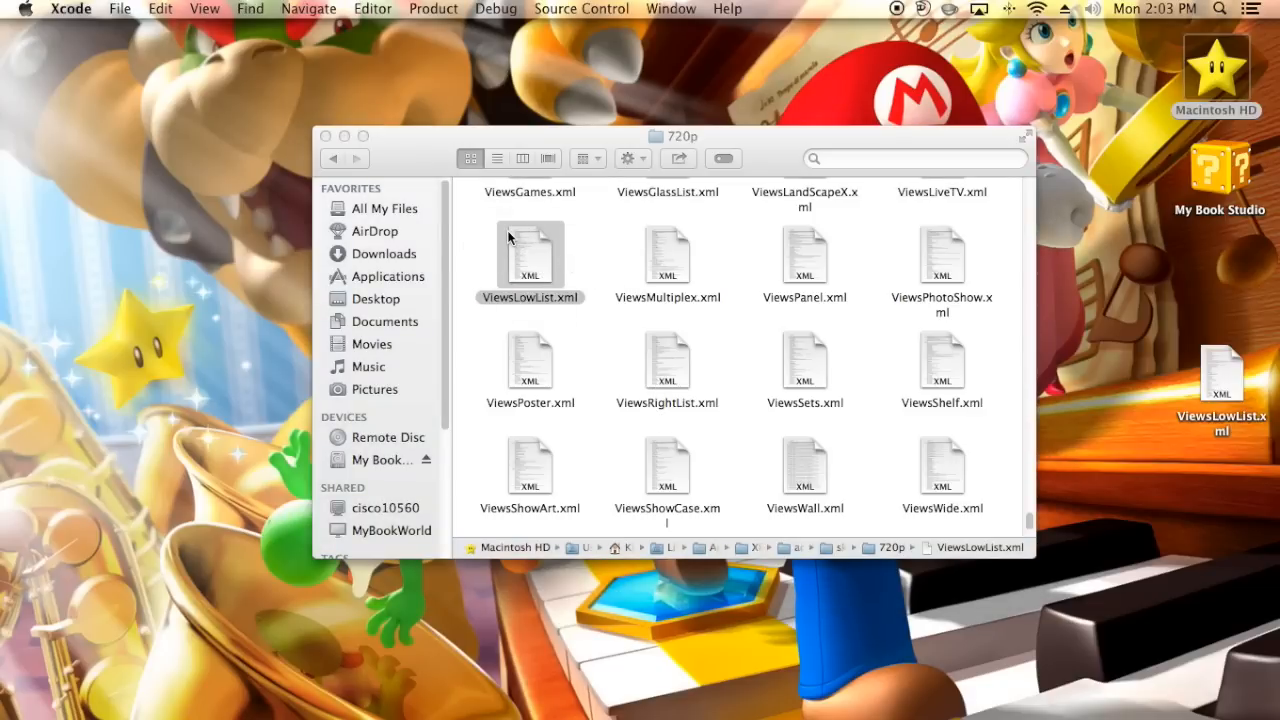
Step: Open ViewsLowList.xml in Xcode and scroll toward the cdart image control section
double_click(529, 255)
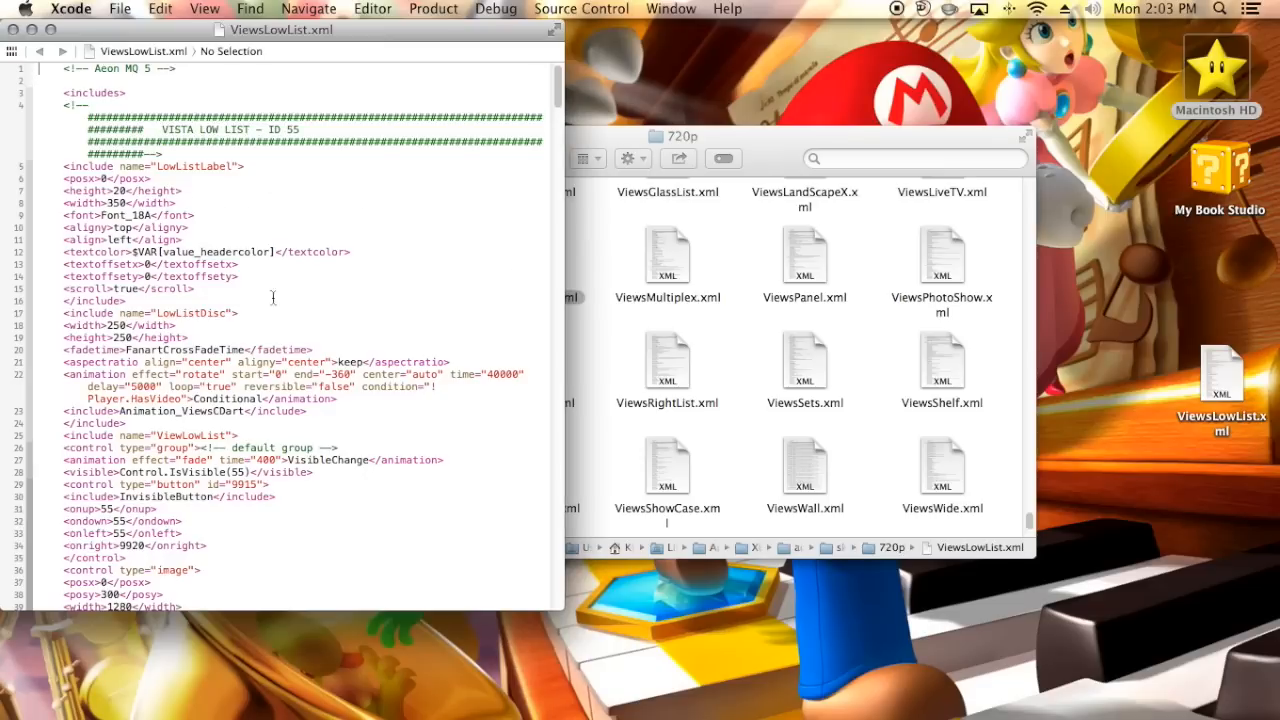
mouse_move(98, 322)
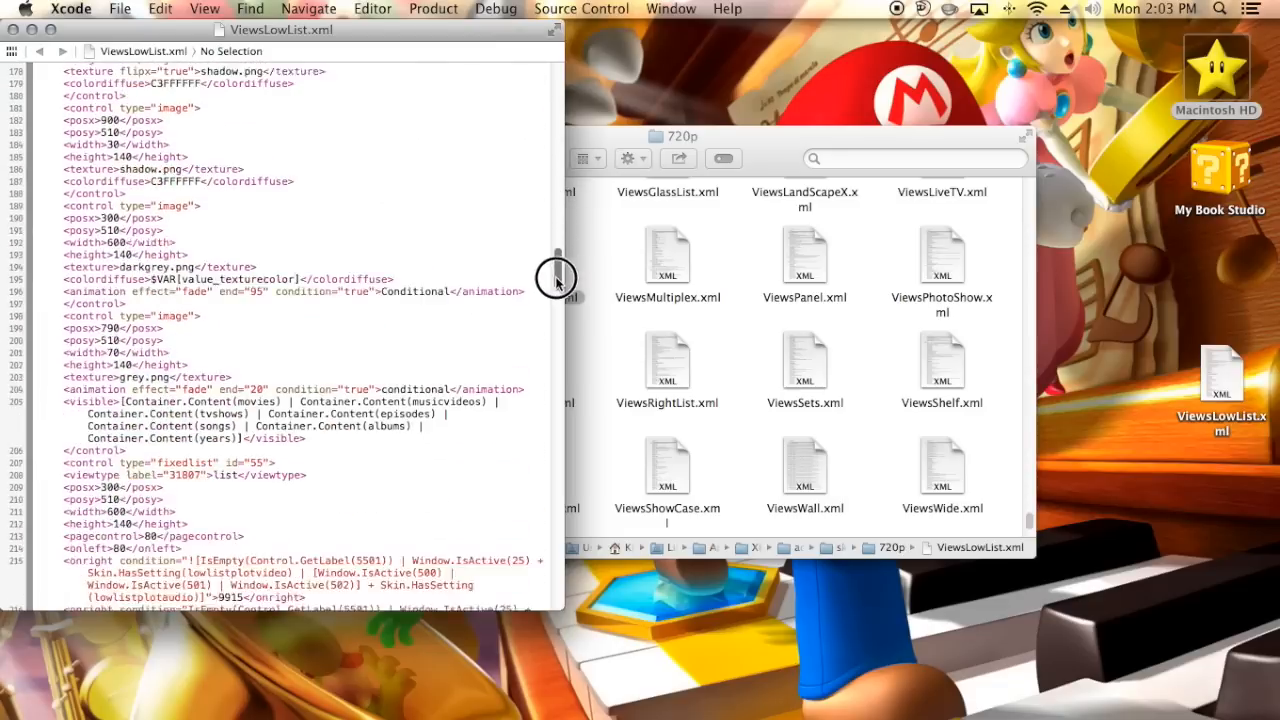
scroll("down", 3)
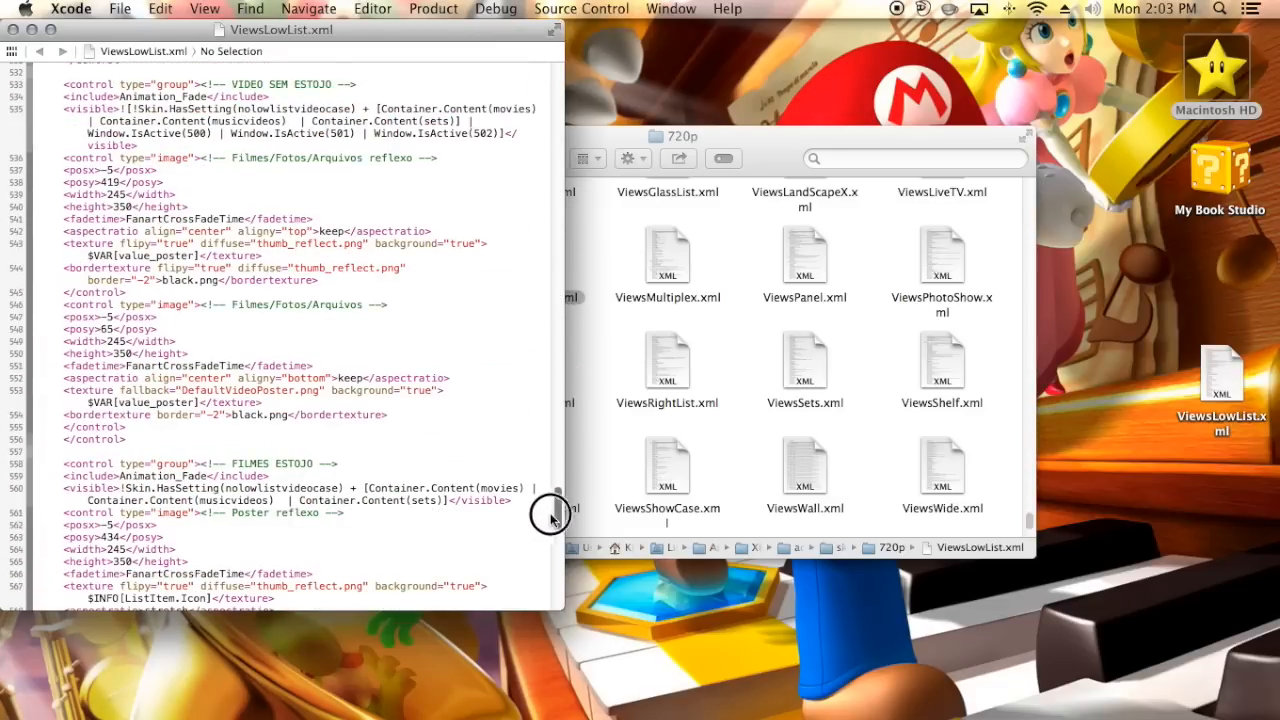
scroll("down", 3)
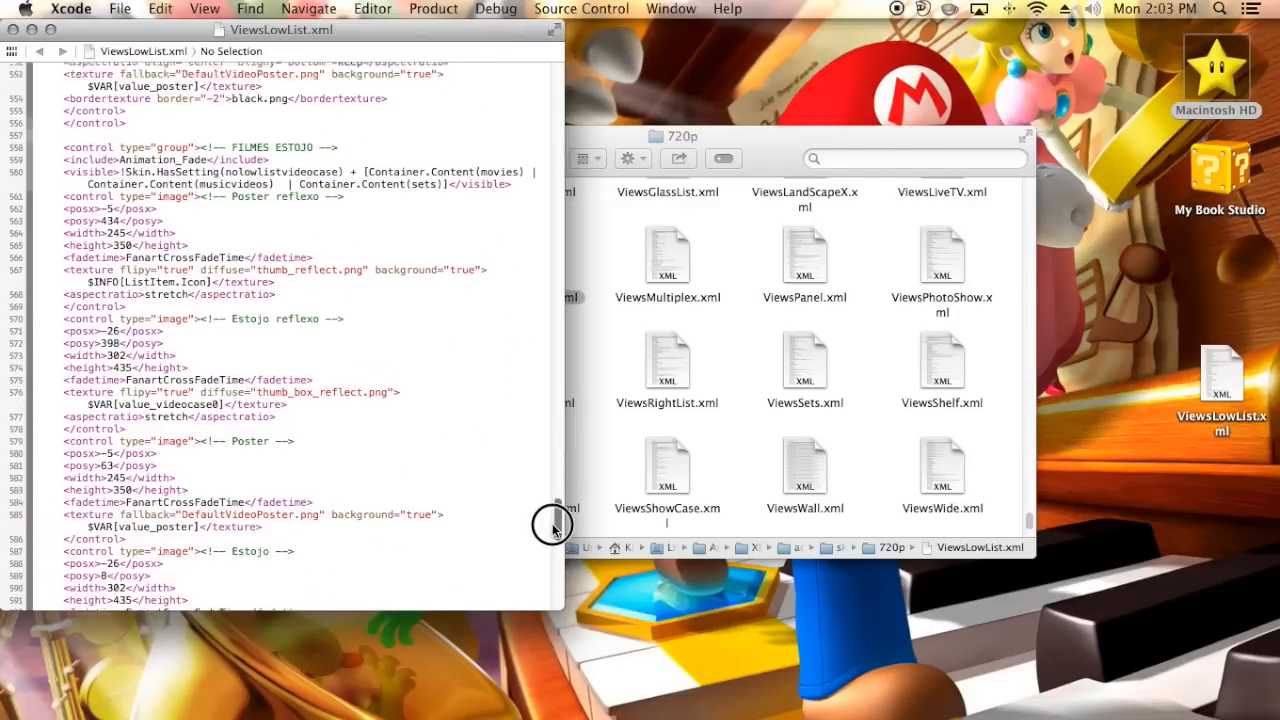
scroll("up", 3)
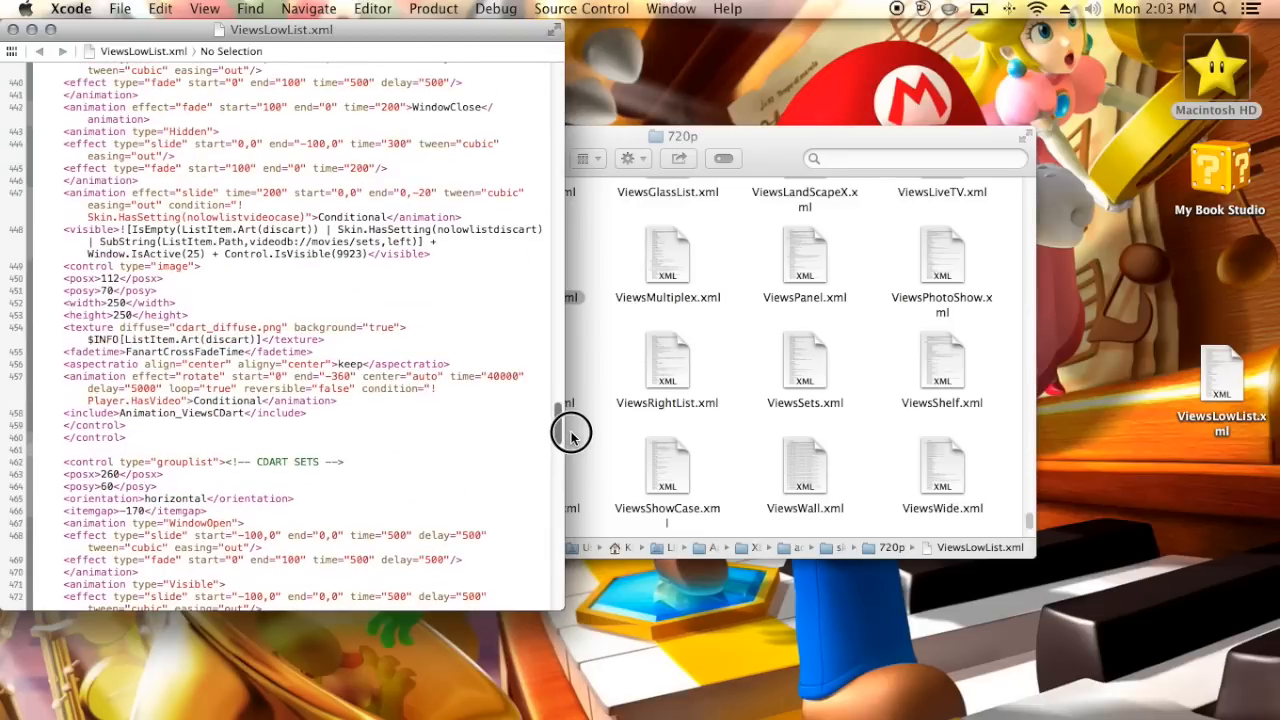
Step: Scroll down to the CDART SETS grouplist to review its posx, posy and itemgap values
scroll("down", 3)
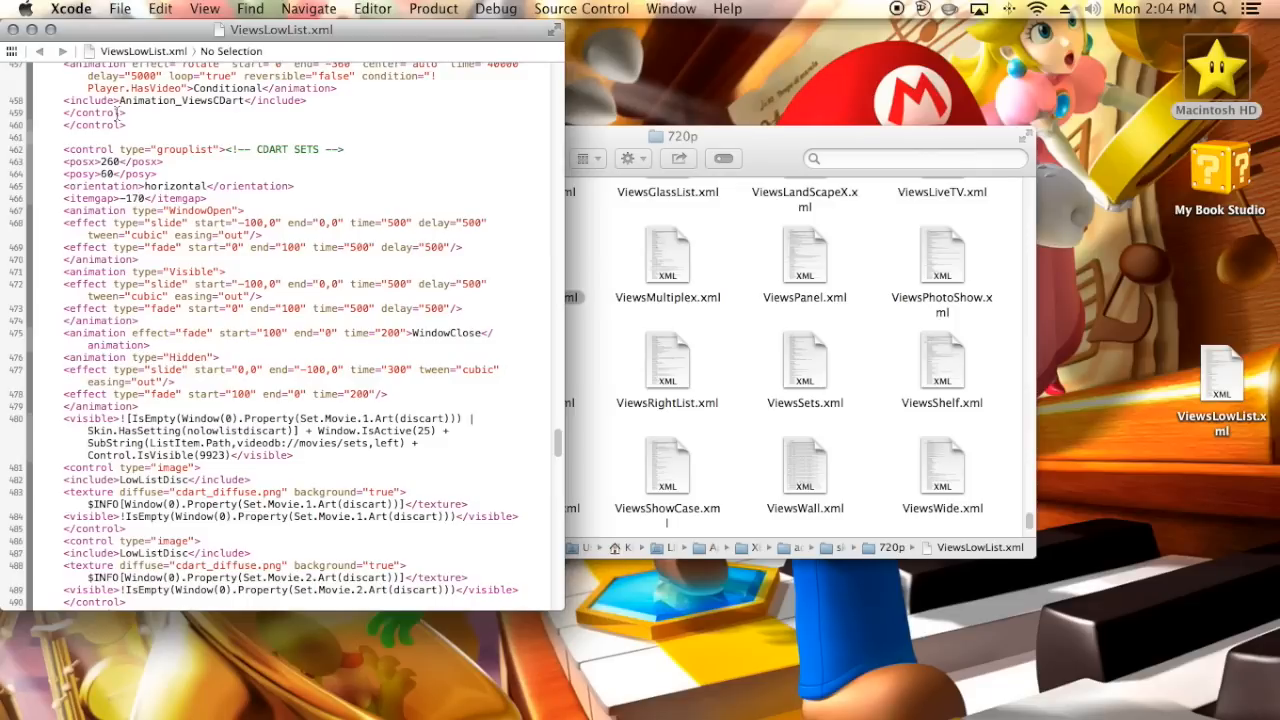
mouse_move(154, 191)
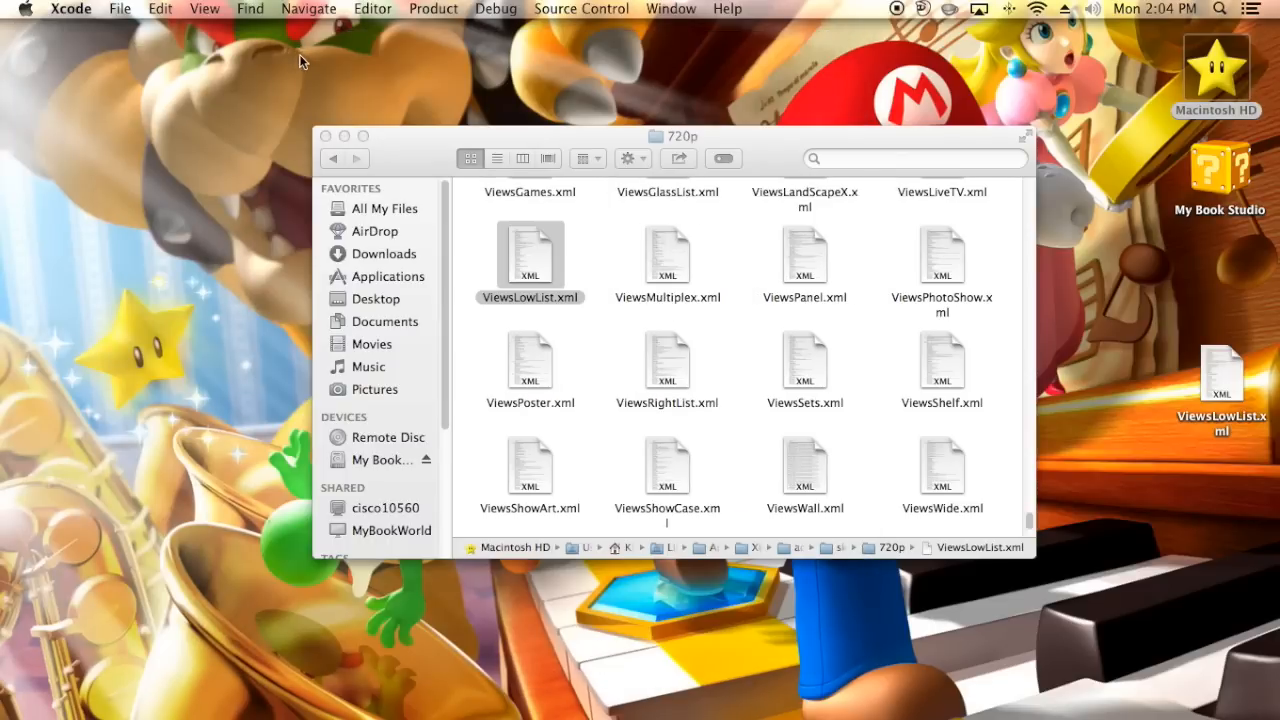
mouse_move(313, 75)
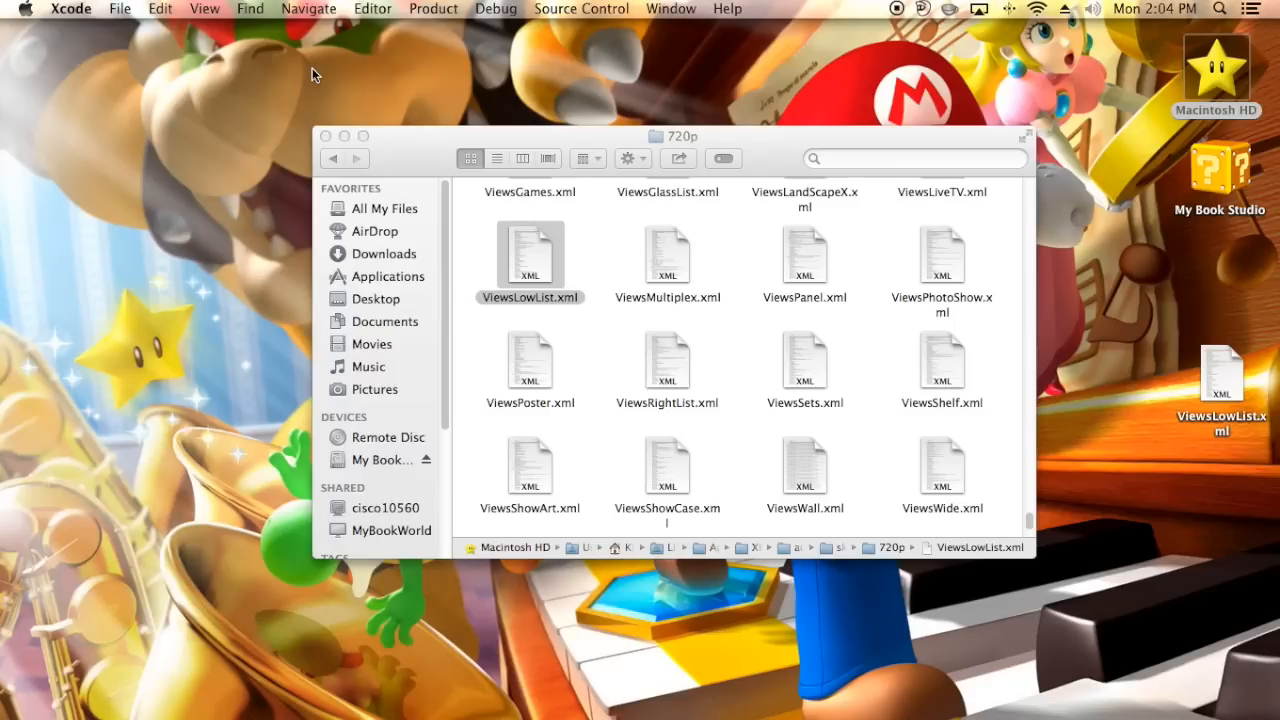